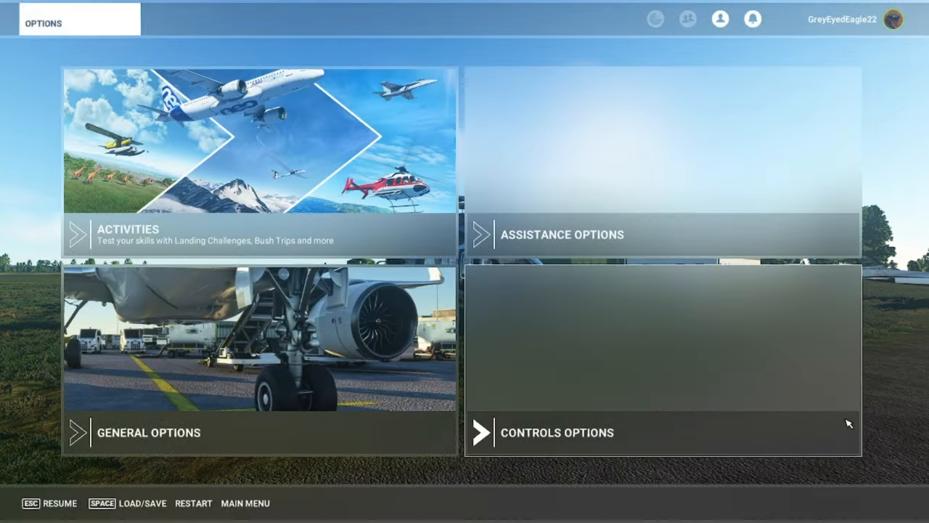
Step: Open Controls Options from the main Options menu
left_click(558, 433)
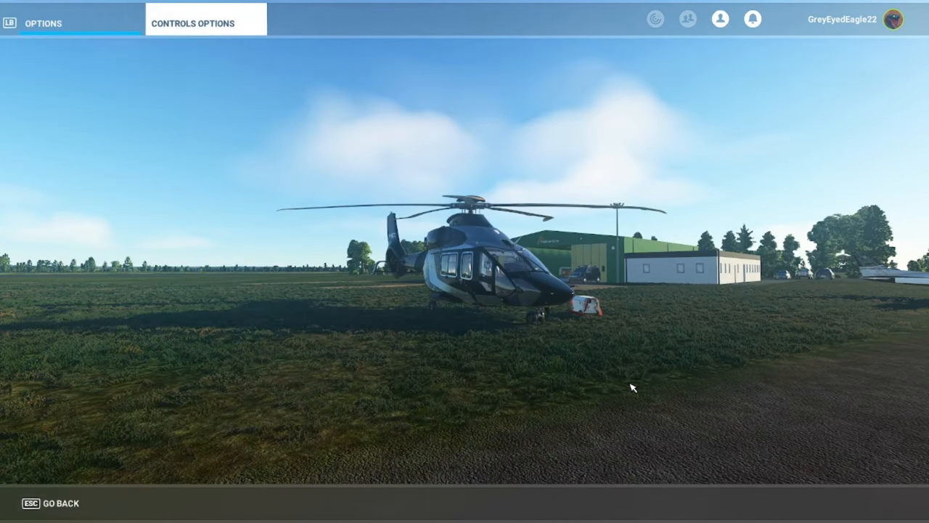
left_click(192, 23)
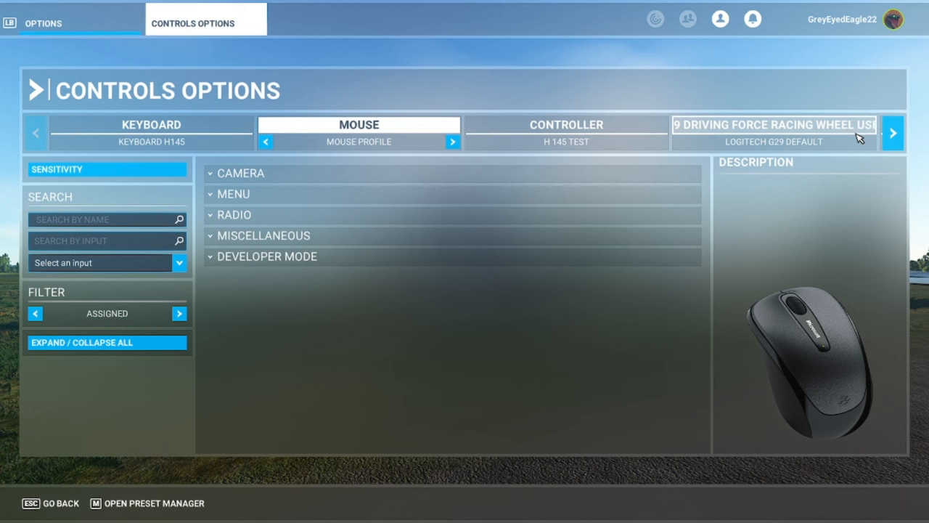
left_click(891, 132)
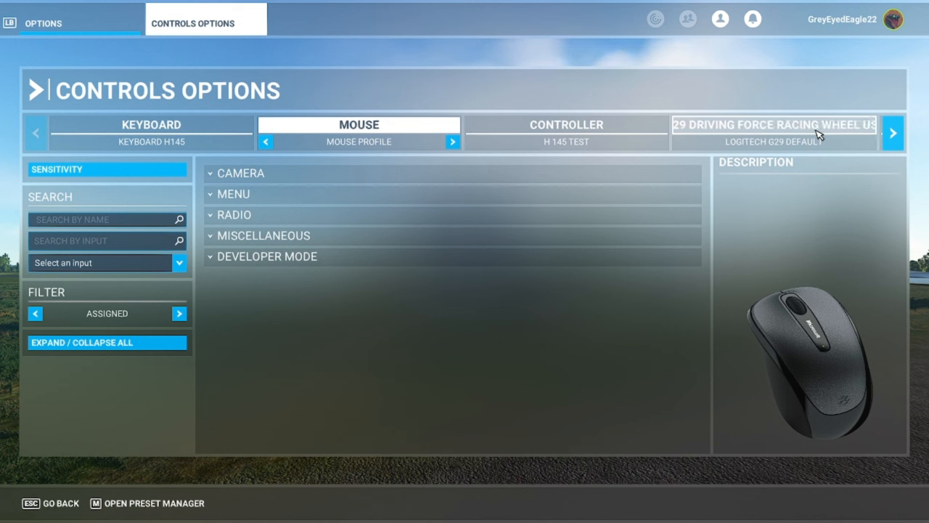
left_click(893, 134)
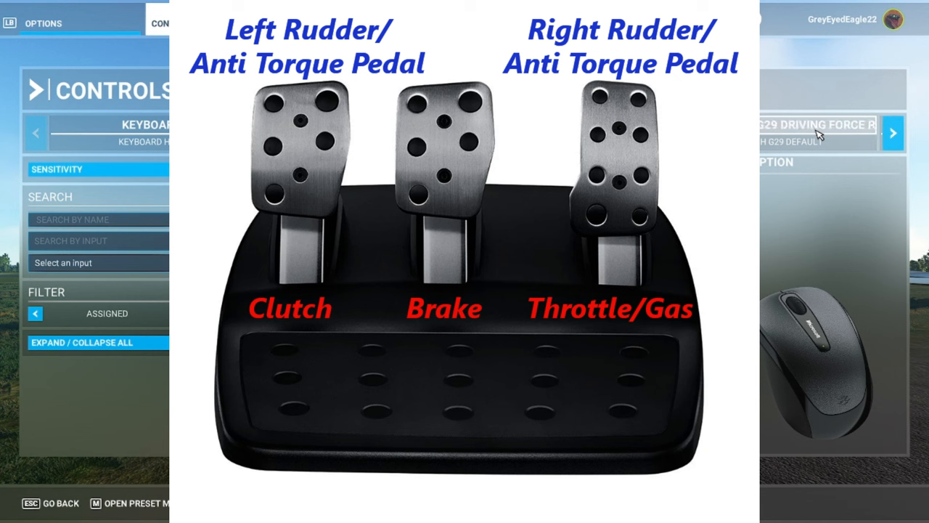
Step: Cycle the device tabs to the Logitech G29 wheel and expand Flight Control Surfaces
left_click(891, 132)
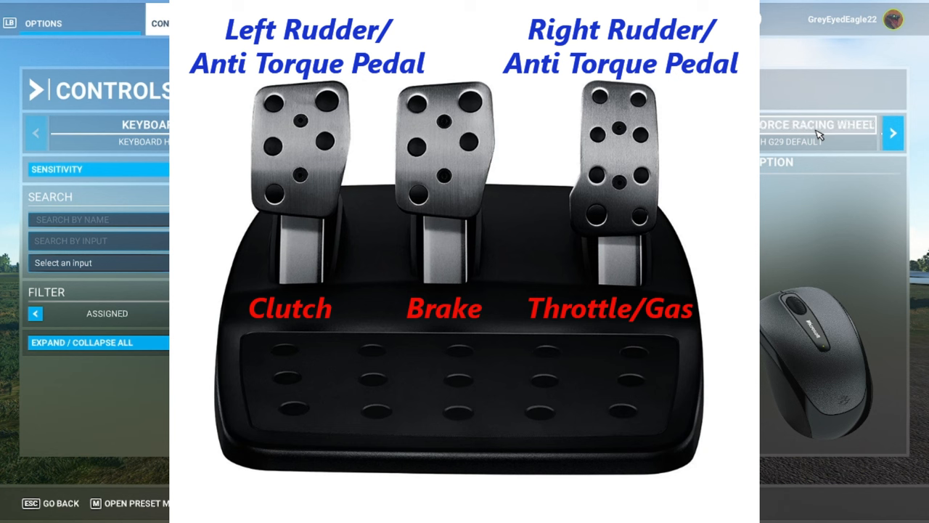
left_click(891, 134)
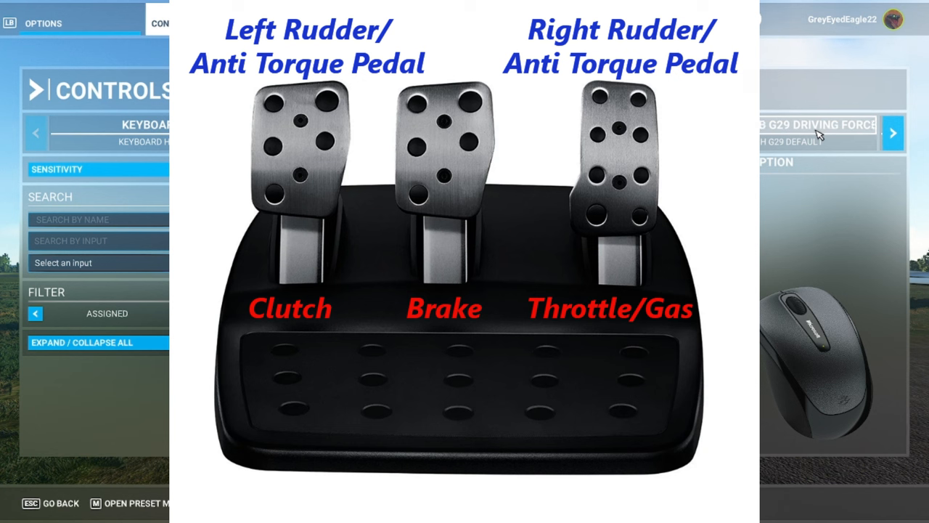
left_click(893, 133)
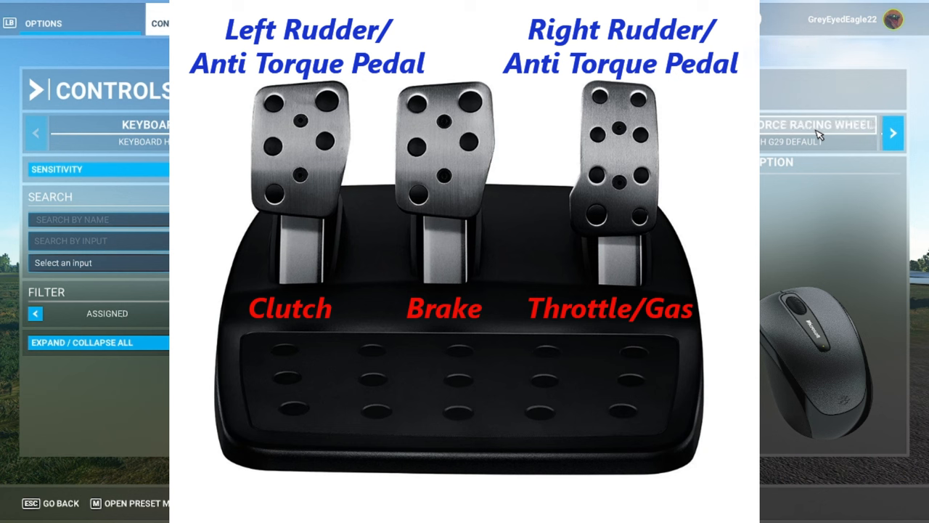
left_click(893, 133)
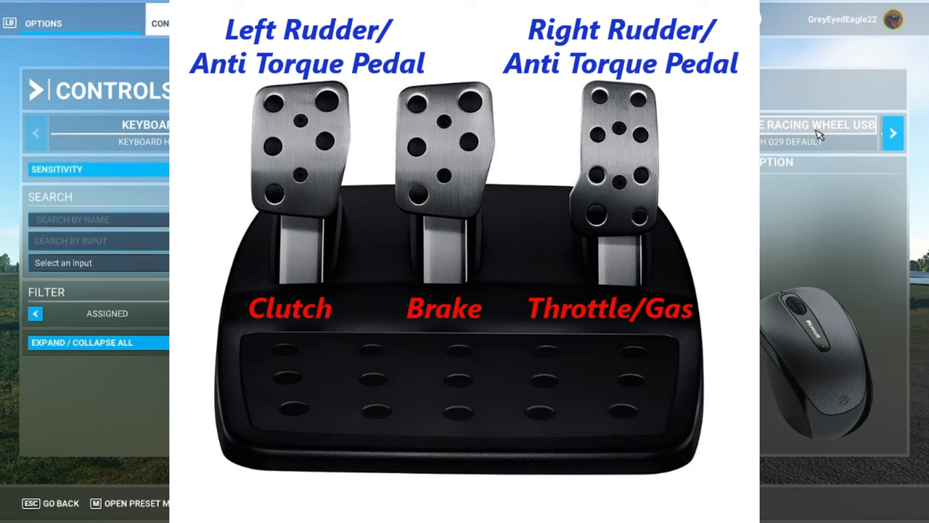
left_click(894, 132)
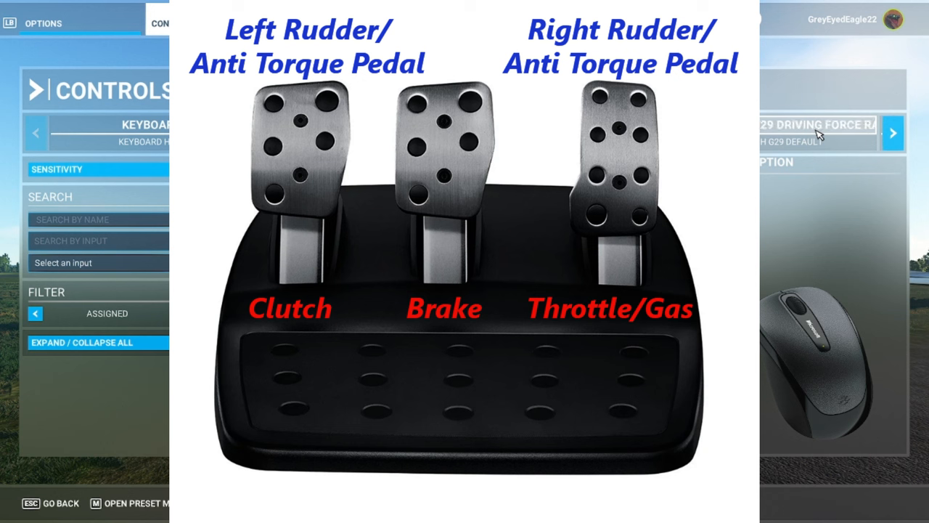
left_click(893, 134)
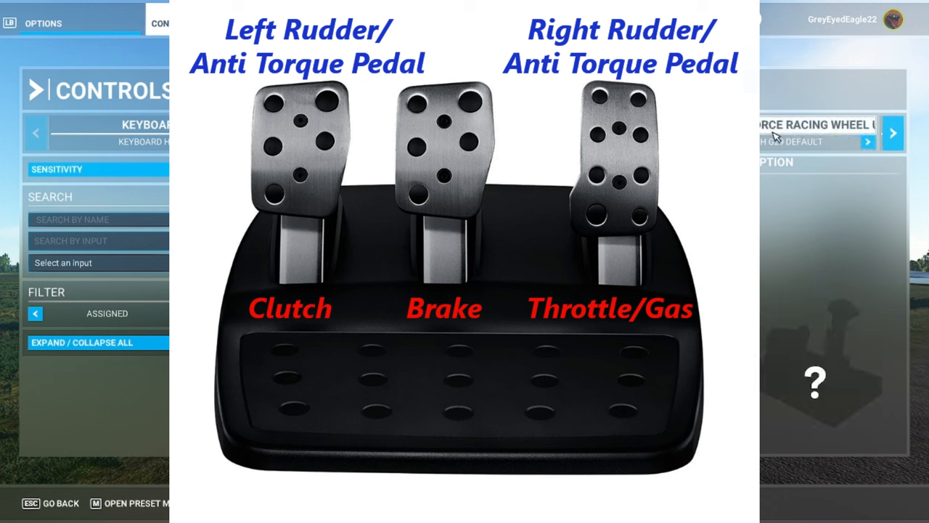
left_click(891, 132)
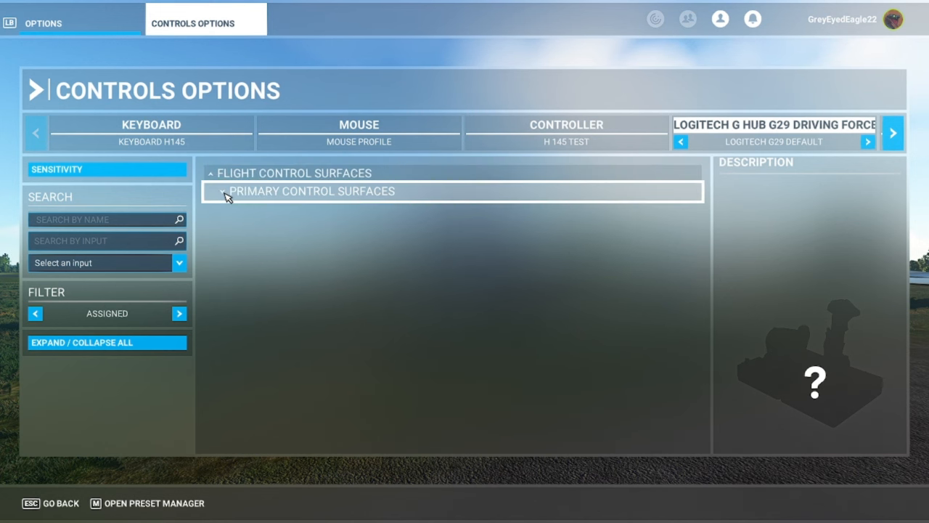
Step: Expand Primary Control Surfaces and search the G29 controls for 'rudder' to check the rudder axis bindings
left_click(313, 191)
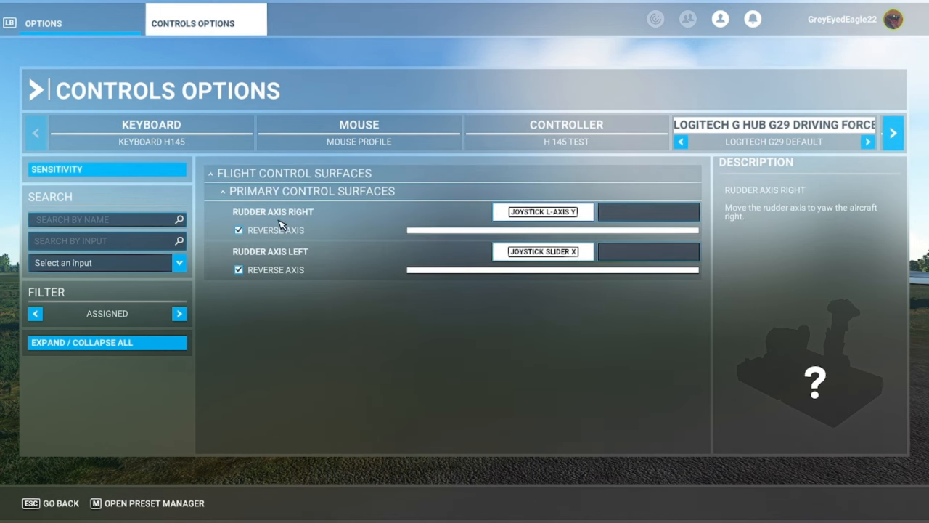
left_click(106, 219)
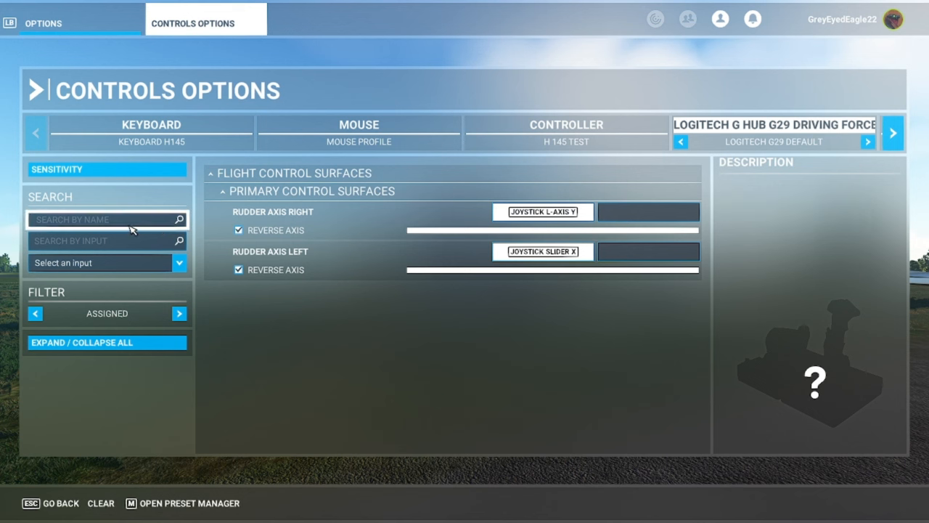
mouse_move(119, 223)
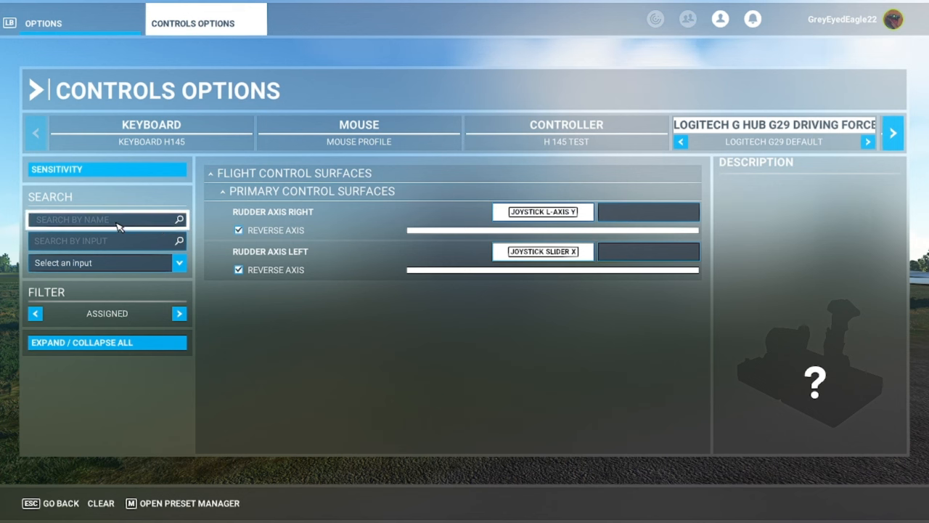
type("r")
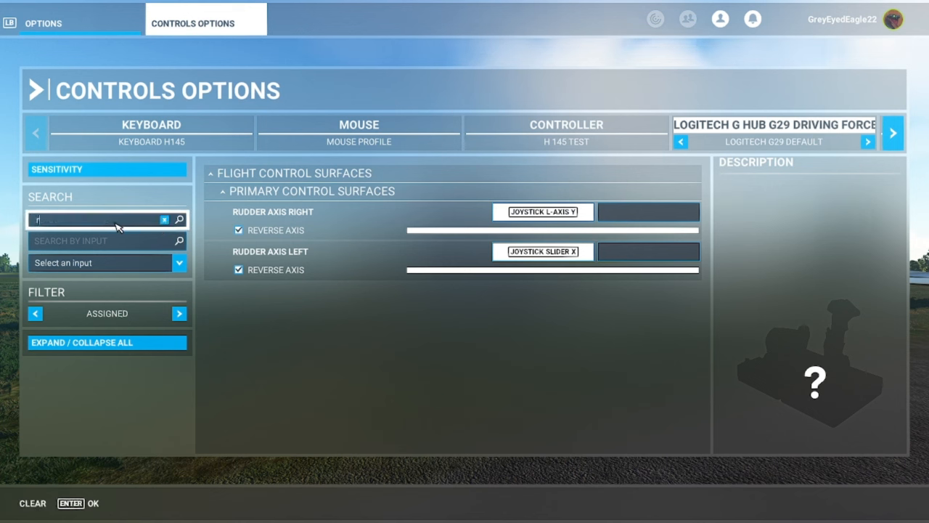
type("udder")
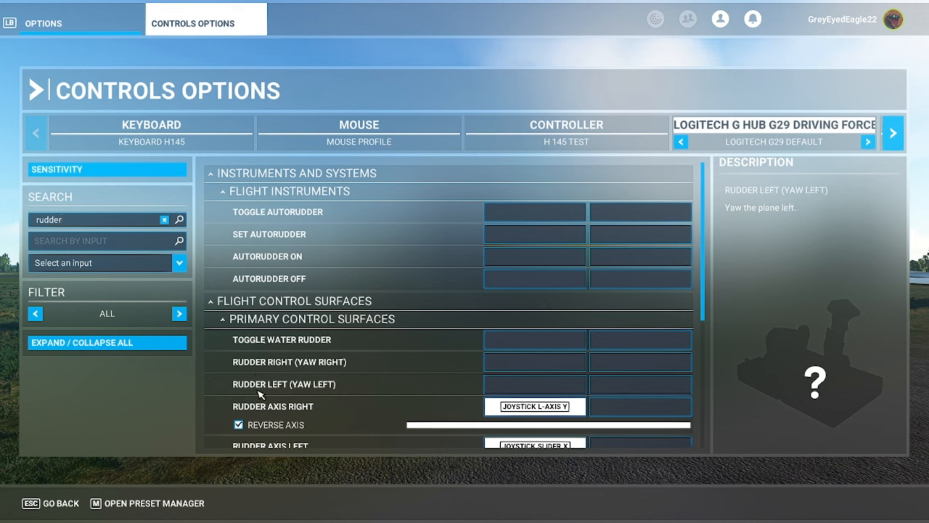
mouse_move(325, 395)
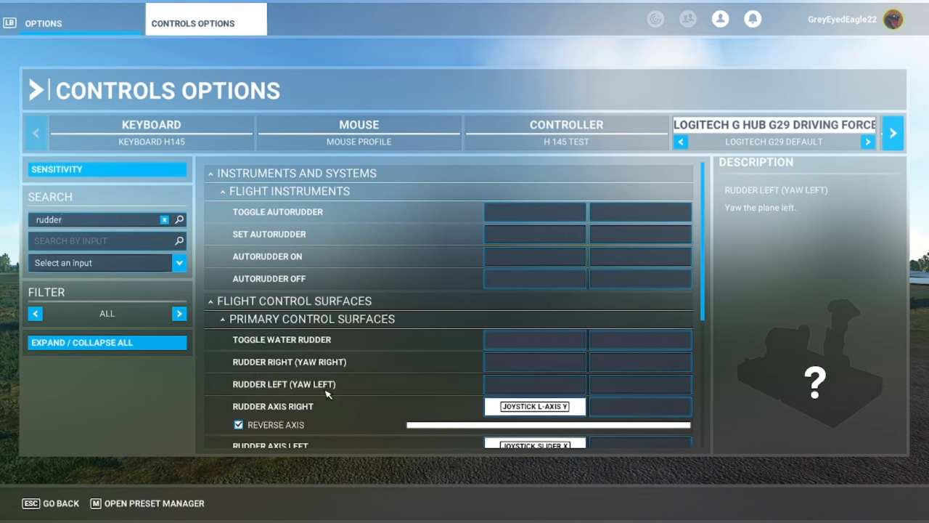
left_click(534, 384)
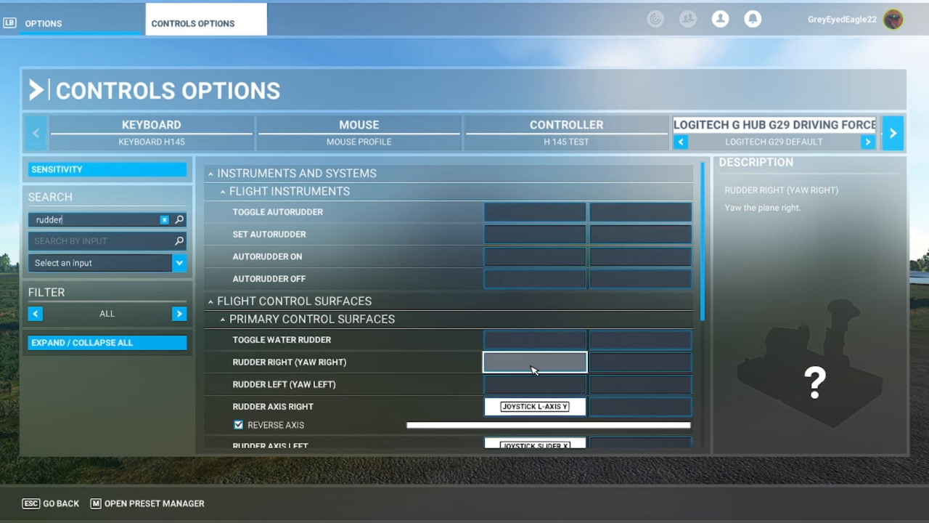
Step: Clear the rudder search and switch to the gamepad's H145 Test controller profile
left_click(164, 219)
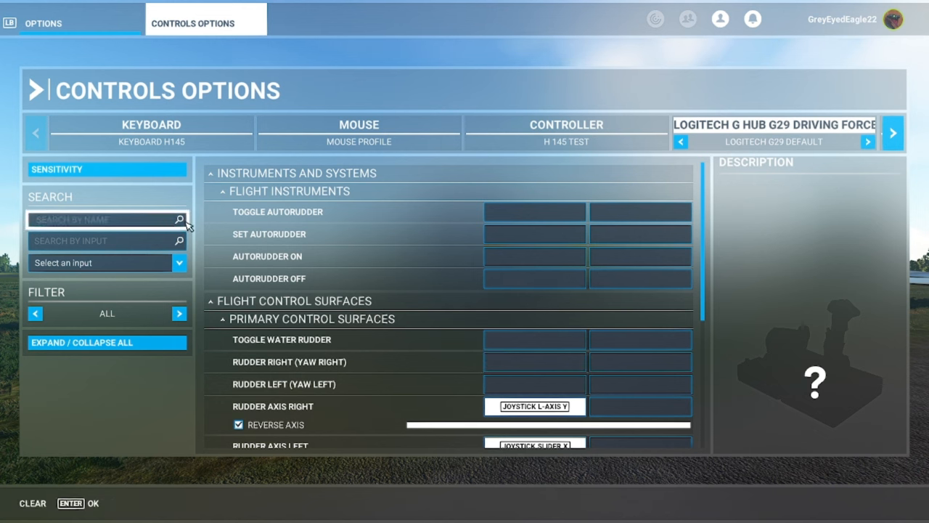
left_click(566, 125)
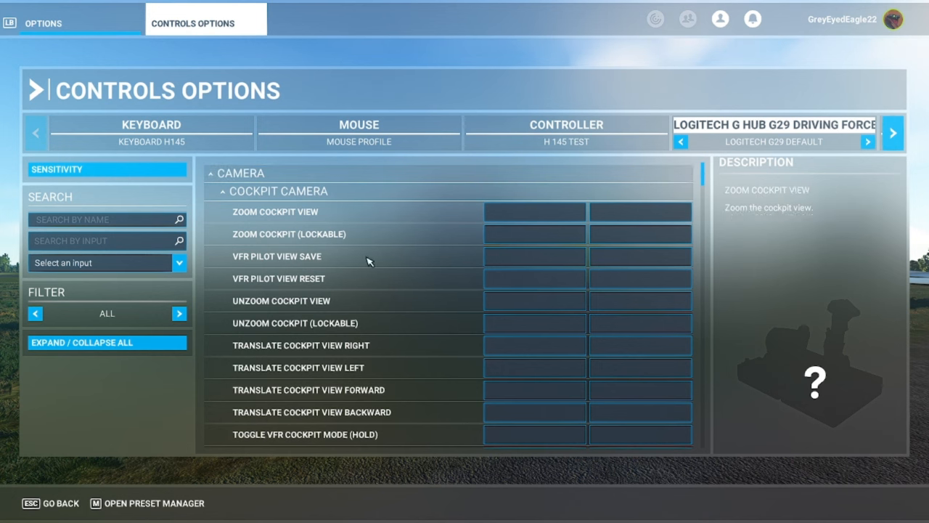
left_click(566, 132)
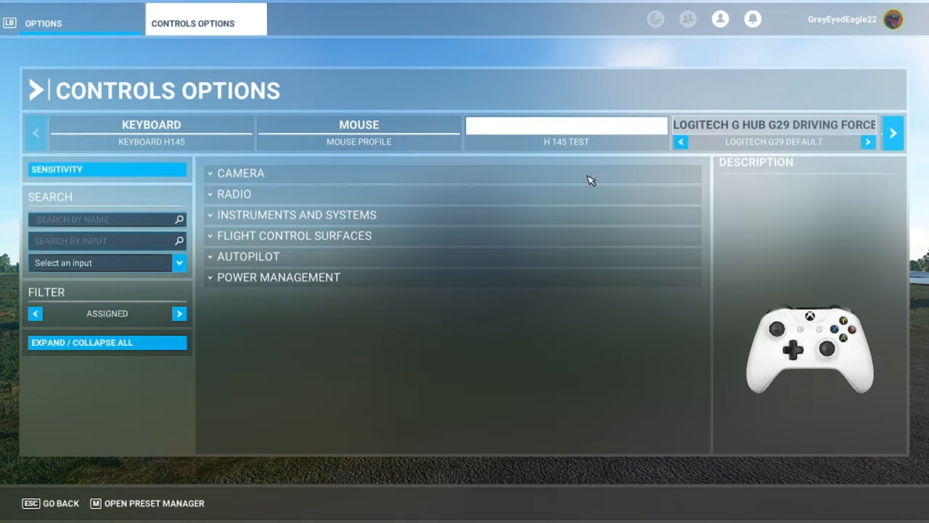
Step: Return to the G29 profile and check the Rudder Axis Right binding on Joystick L-Axis Y
left_click(566, 125)
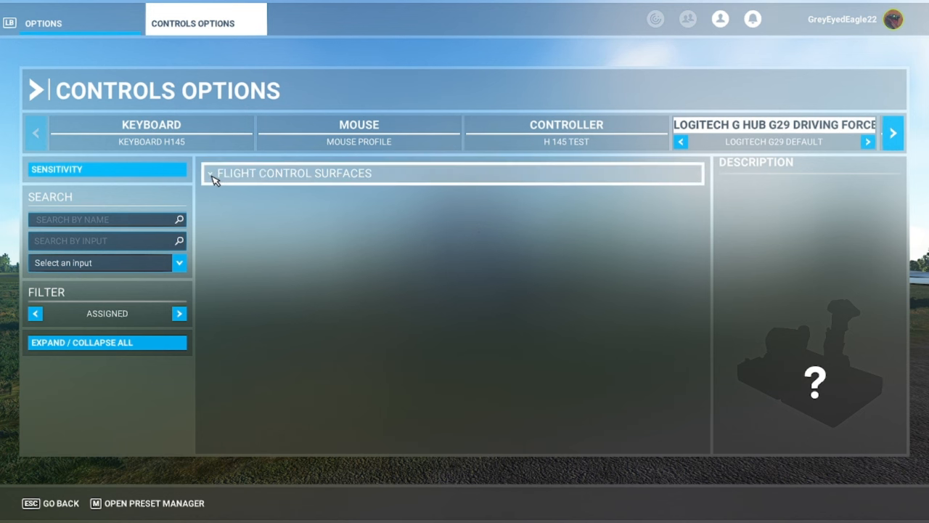
left_click(212, 172)
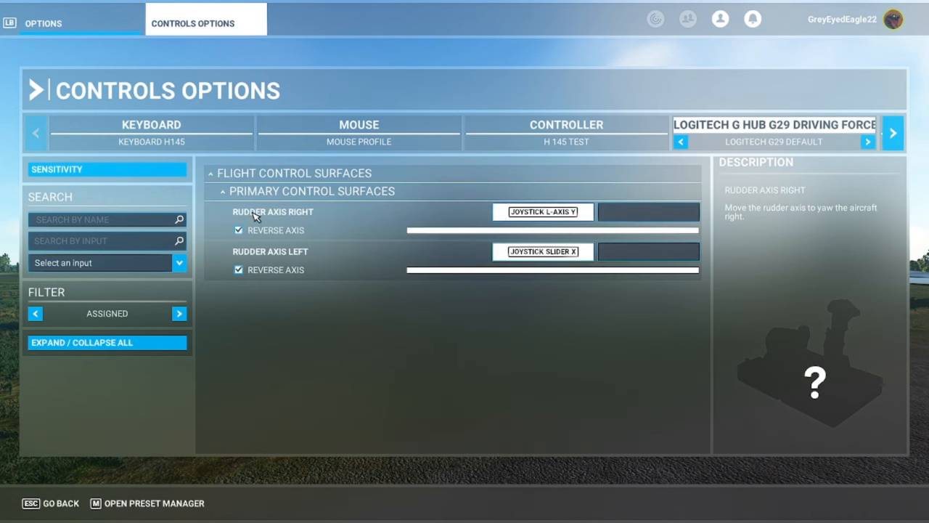
mouse_move(302, 221)
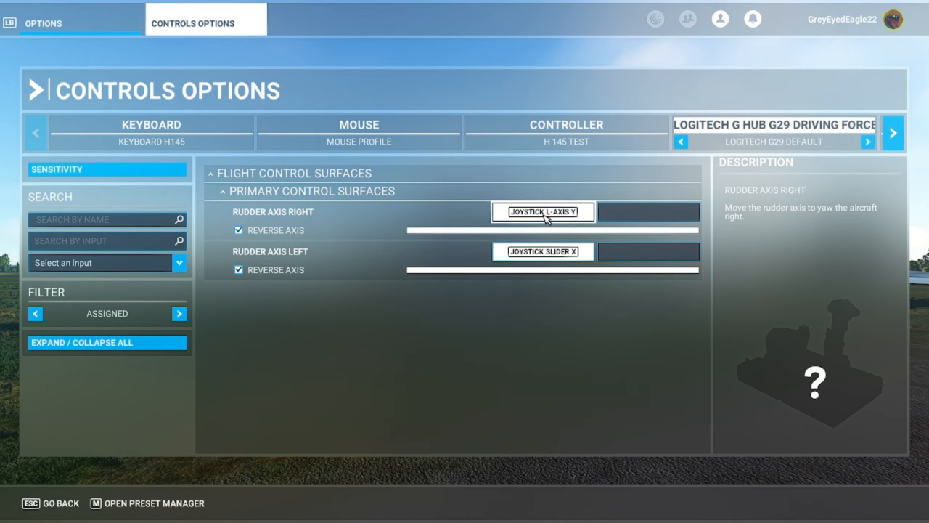
left_click(543, 212)
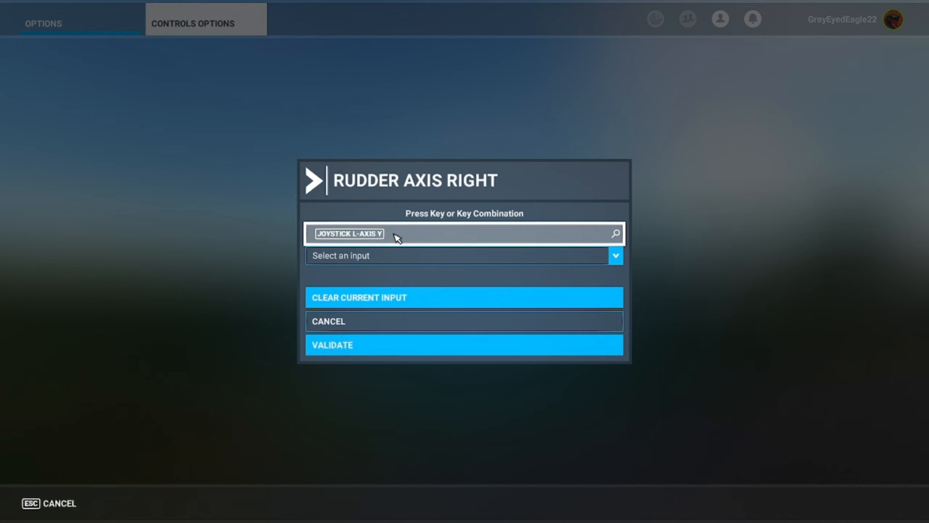
mouse_move(404, 345)
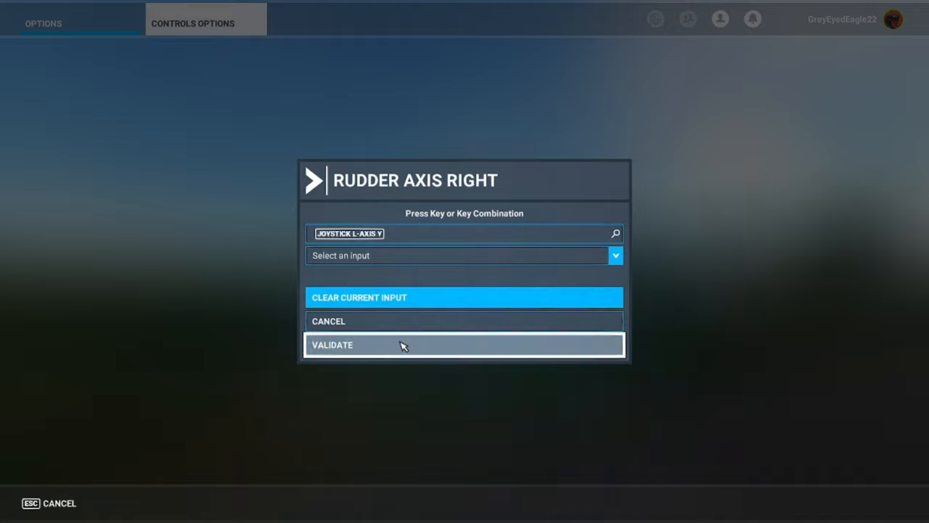
Step: Reverse Rudder Axis Left and revalidate its Joystick Slider X binding
left_click(404, 344)
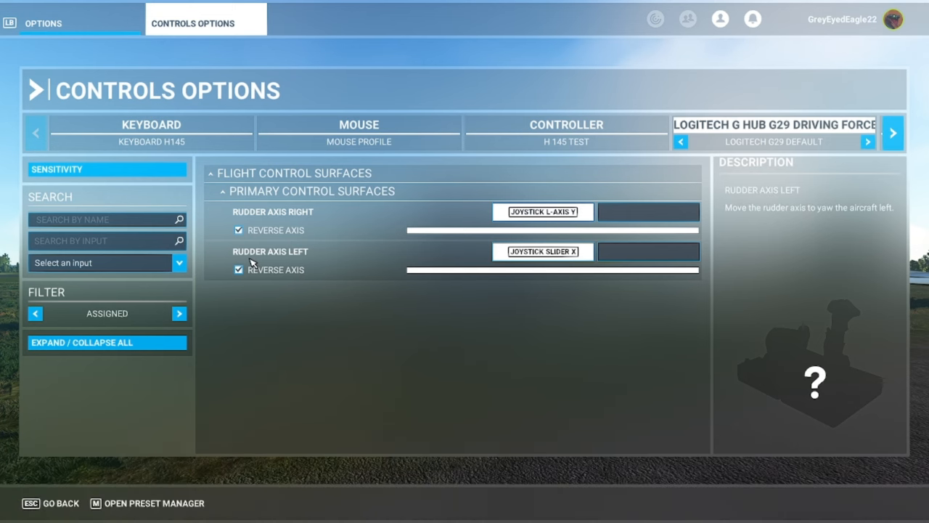
mouse_move(488, 273)
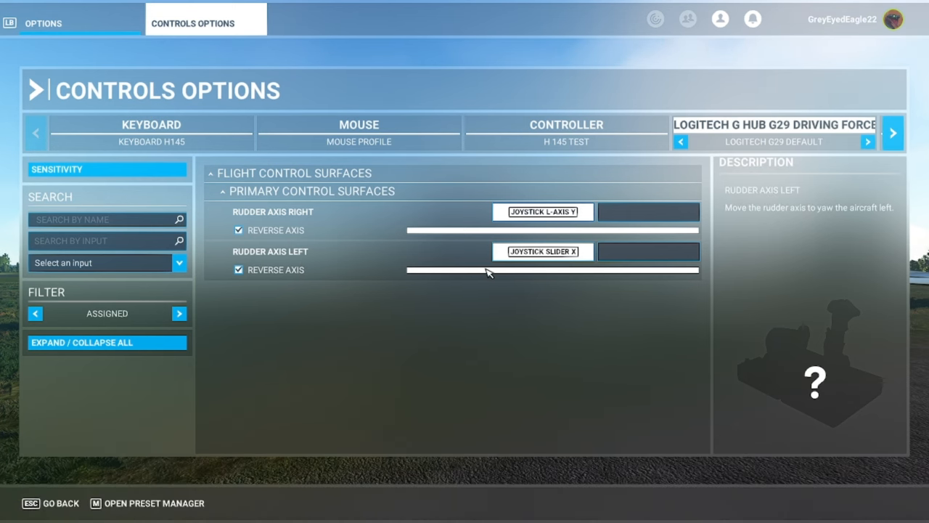
left_click(543, 251)
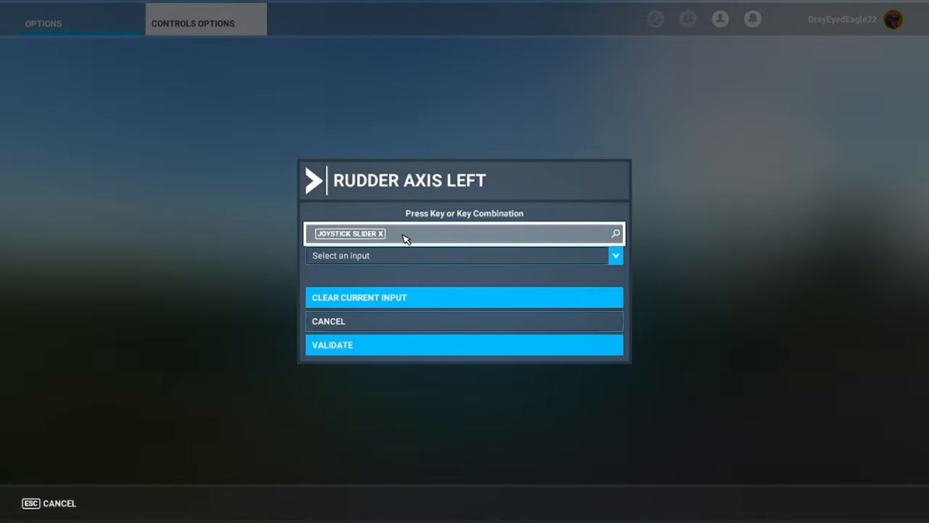
left_click(464, 296)
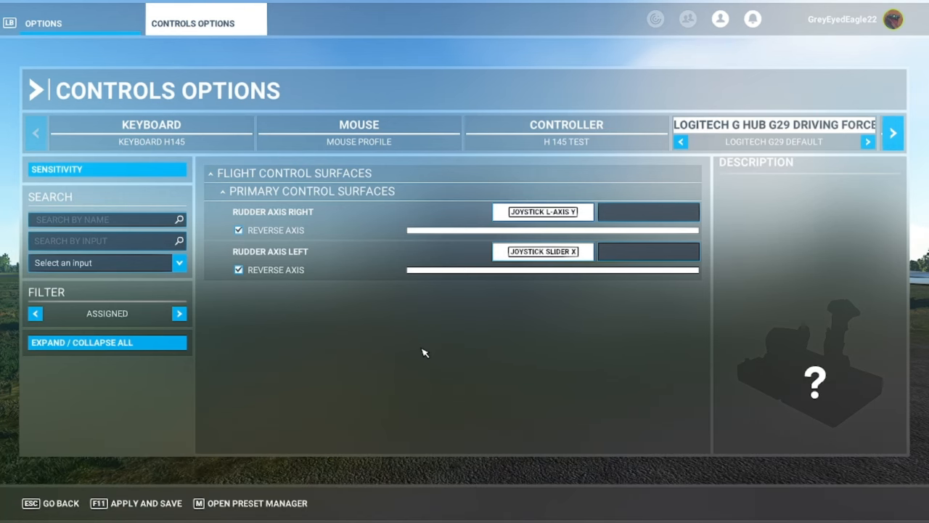
mouse_move(93, 228)
type("b")
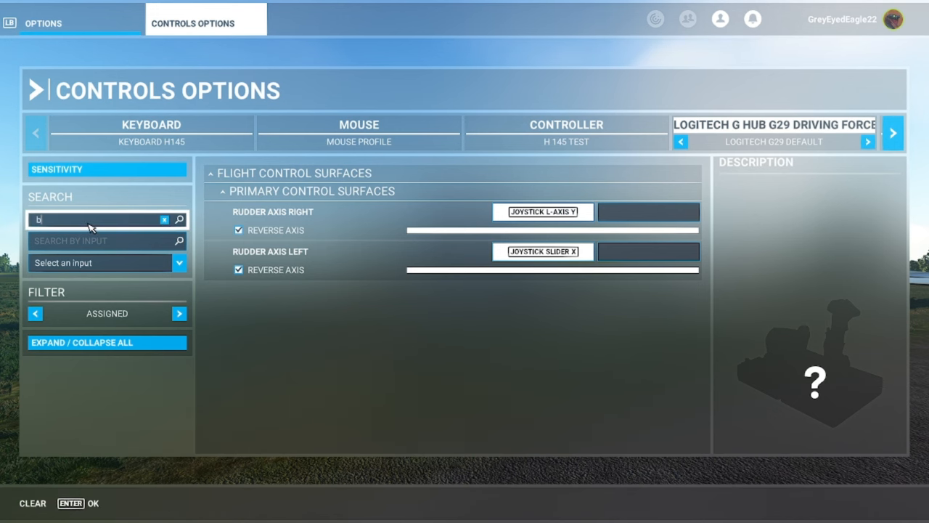
Step: Check the Brakes binding on Joystick R-Axis Z via a 'brake' search, save the G29 assignments and return to Options
type("rake")
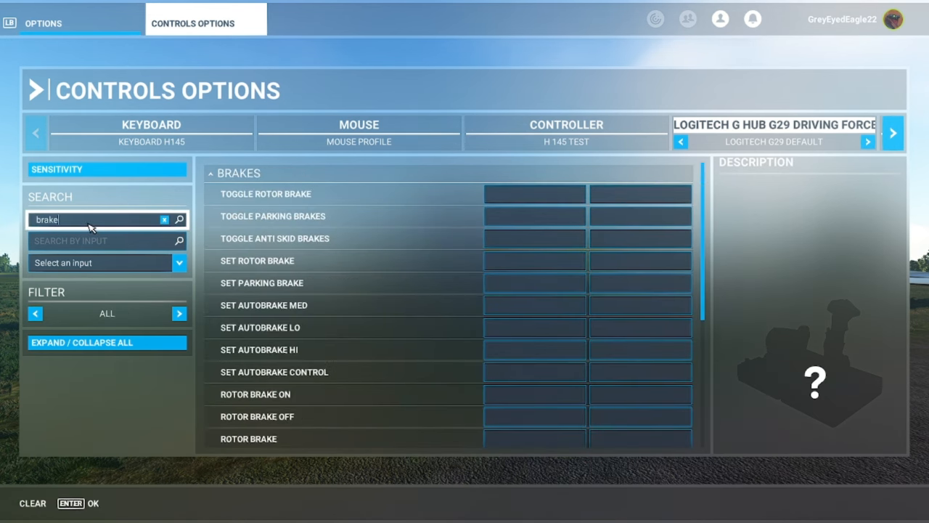
mouse_move(96, 229)
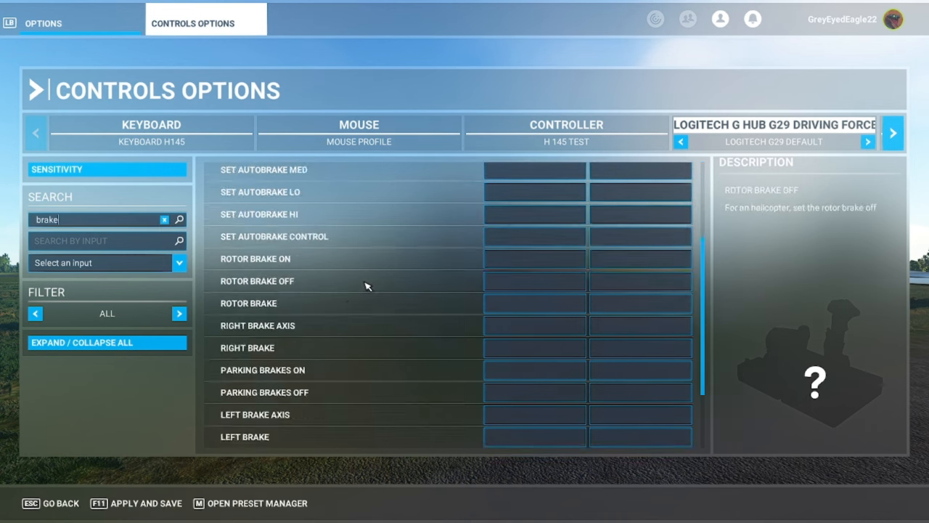
left_click(535, 430)
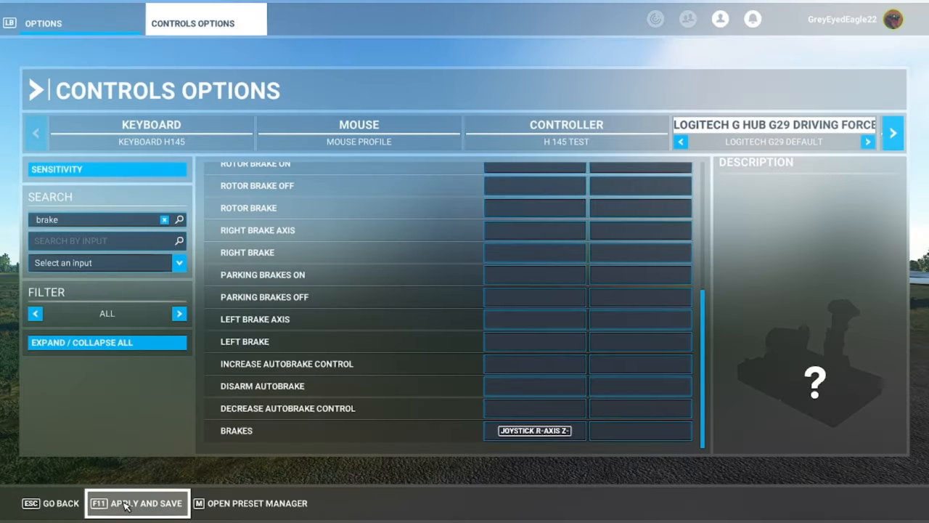
left_click(136, 503)
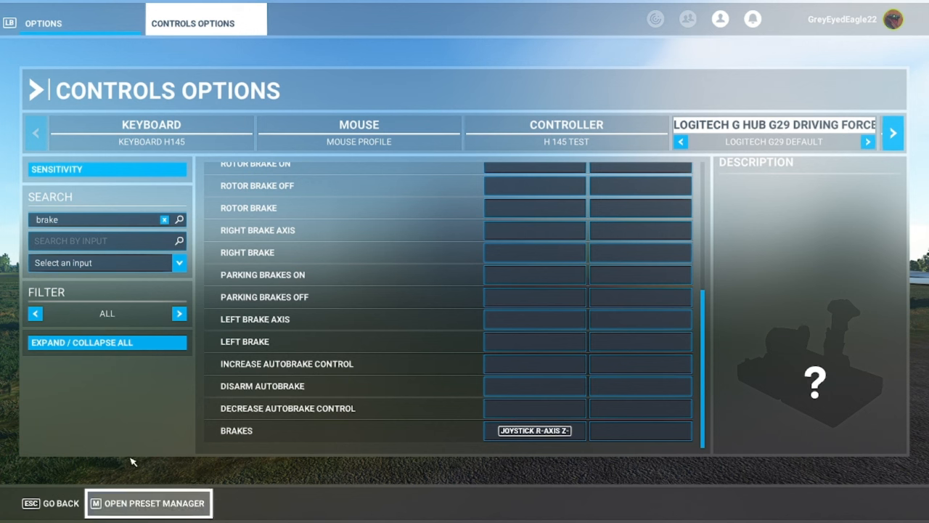
mouse_move(51, 494)
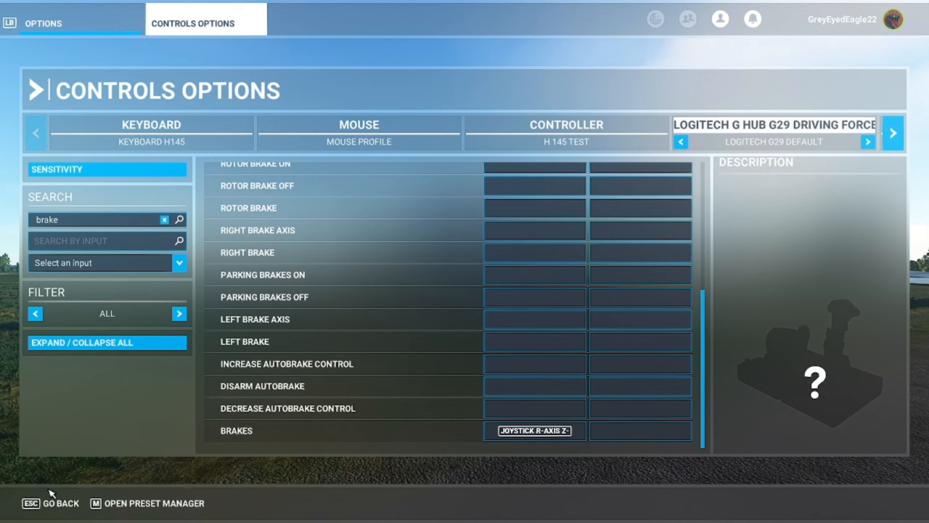
key("esc")
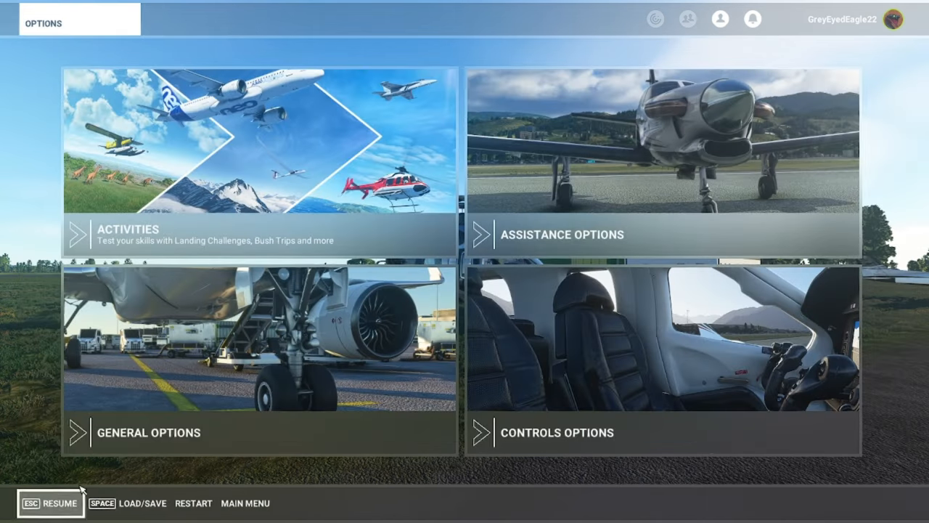
left_click(50, 502)
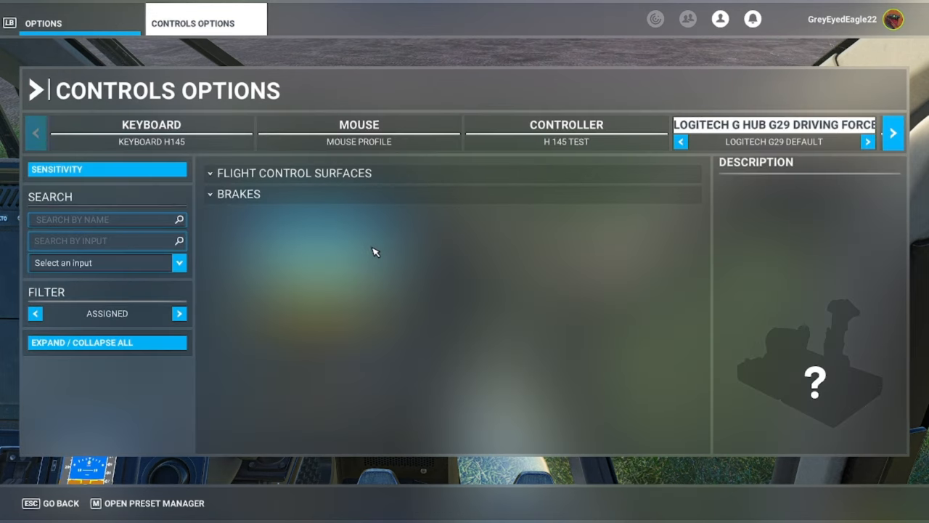
mouse_move(375, 274)
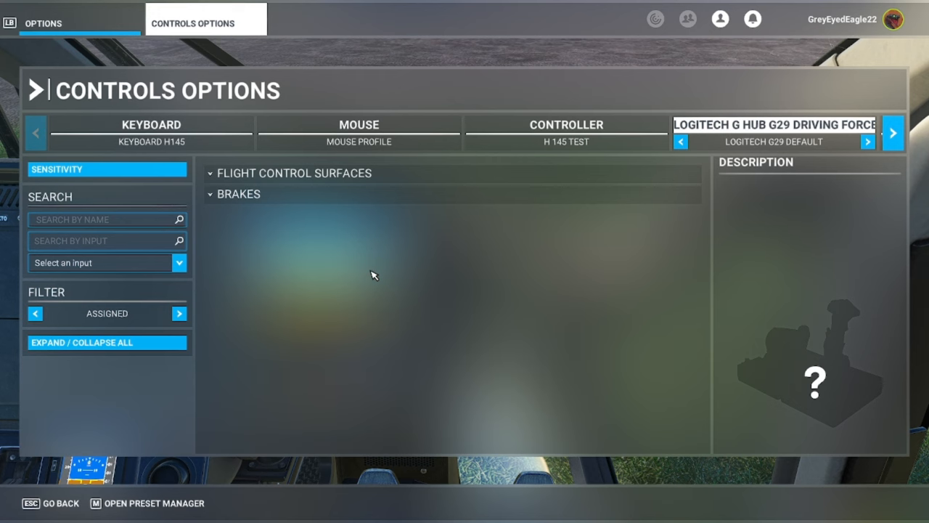
mouse_move(108, 168)
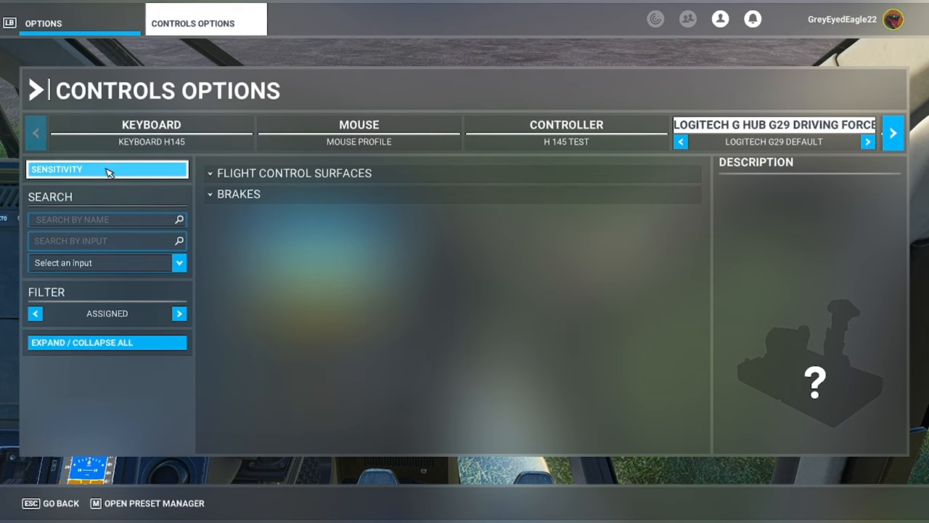
left_click(107, 168)
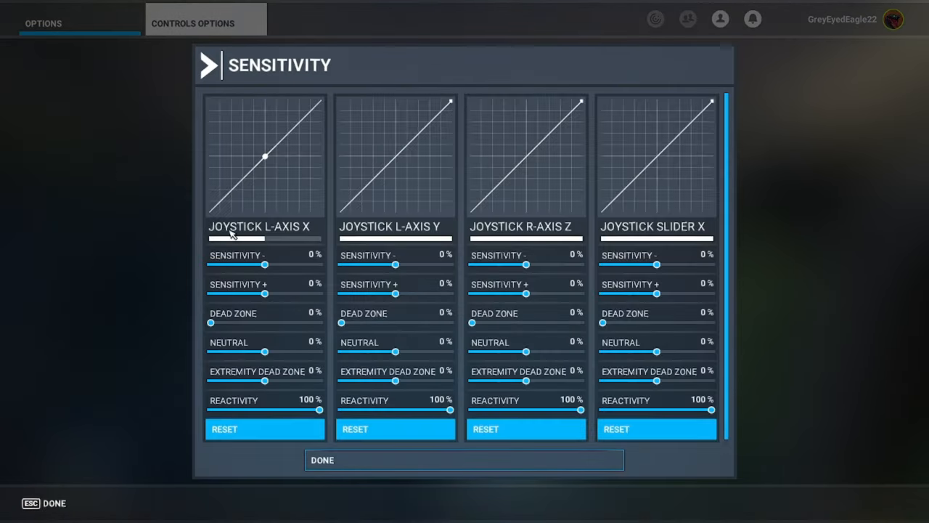
mouse_move(410, 140)
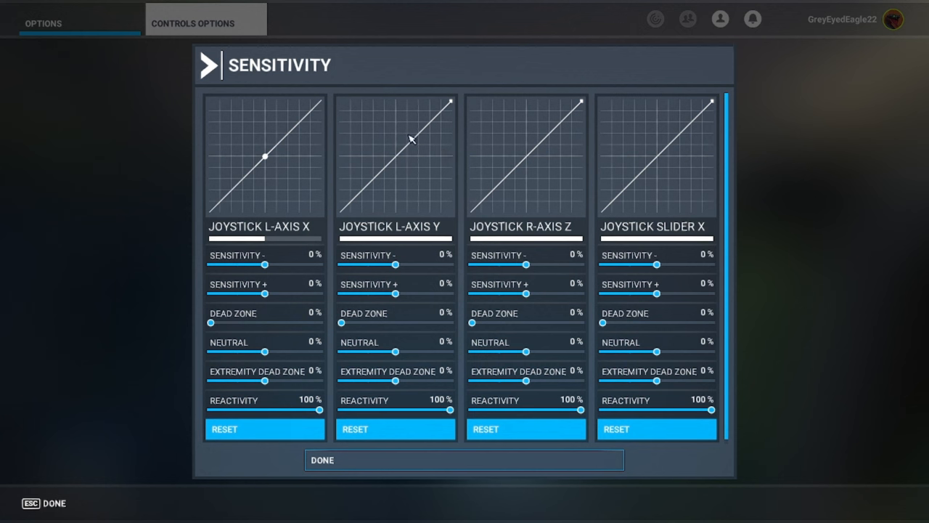
mouse_move(443, 163)
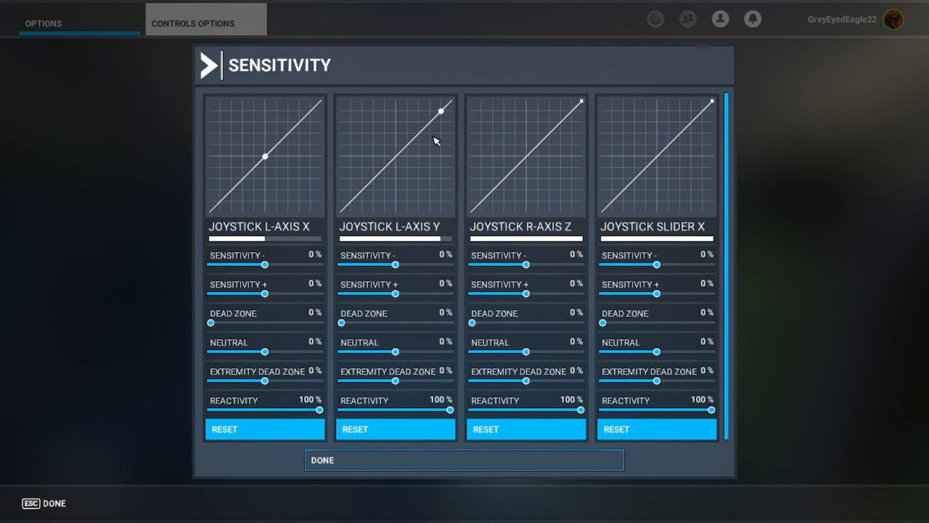
left_click_drag(443, 108, 346, 205)
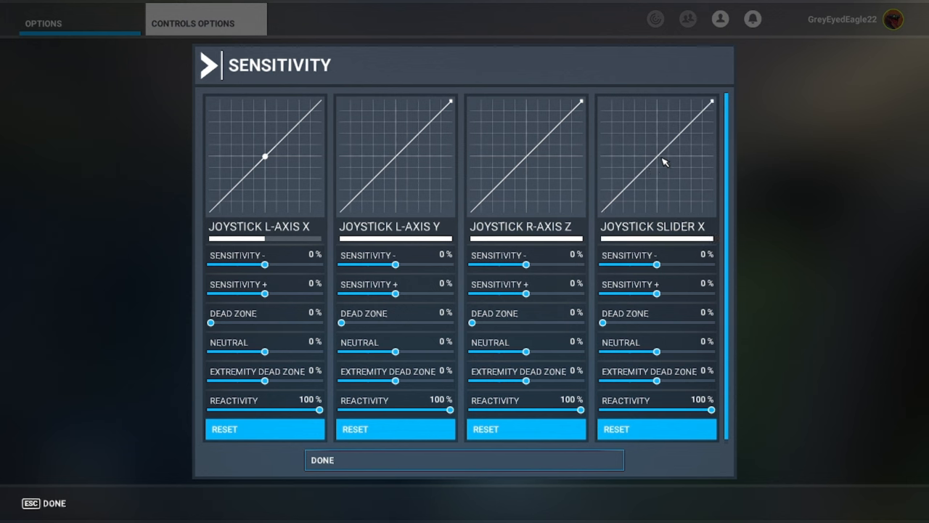
mouse_move(700, 119)
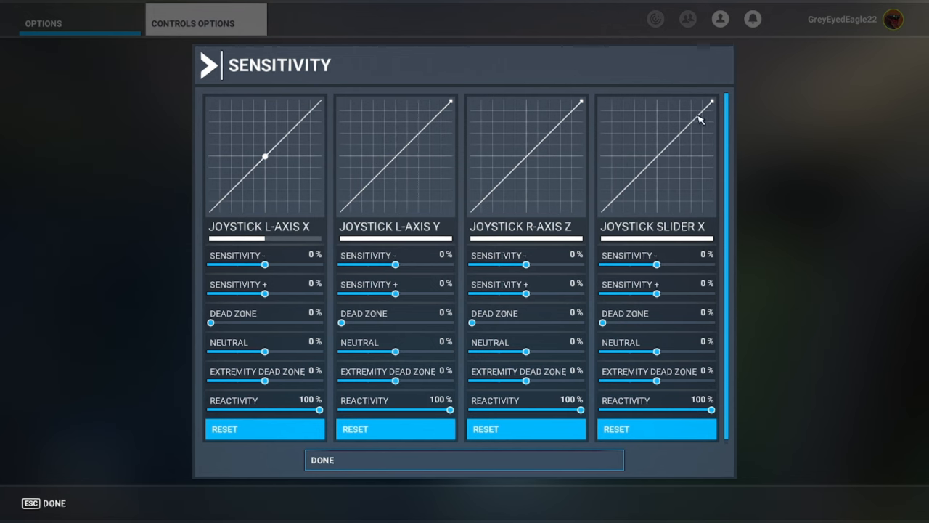
mouse_move(415, 124)
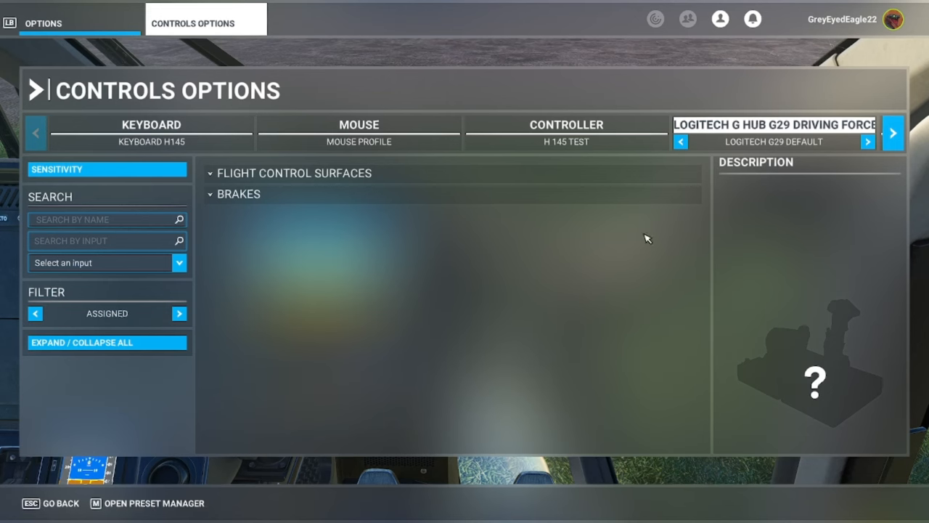
Step: Cycle the G29 presets until G29 Rudder Pedals H145 is selected
left_click(680, 142)
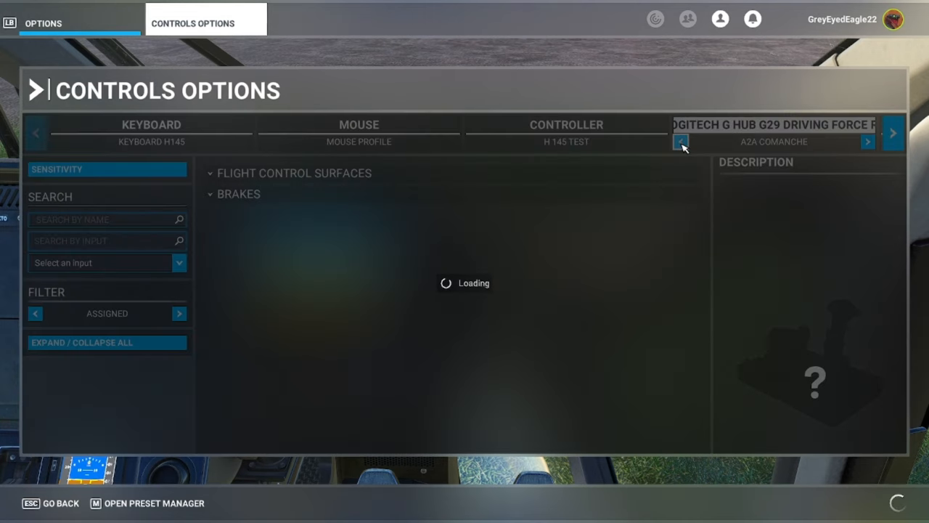
left_click(679, 143)
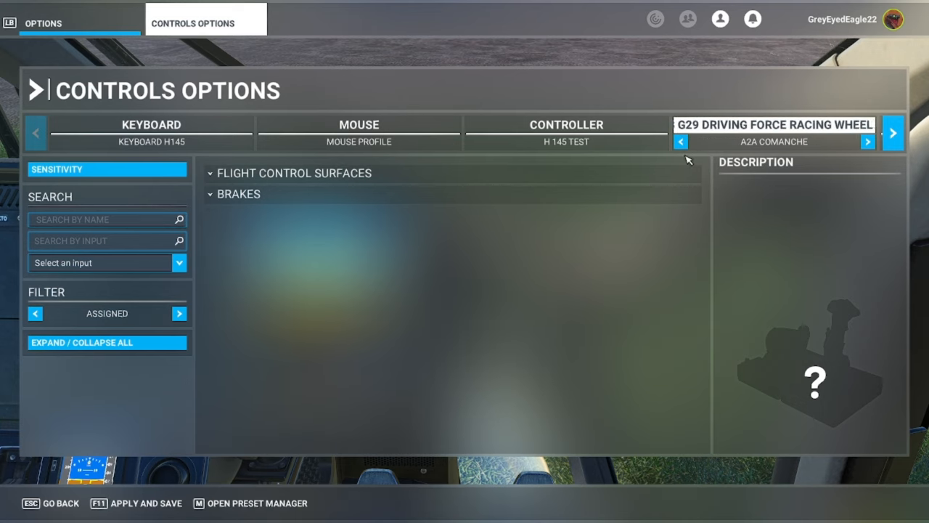
left_click(868, 143)
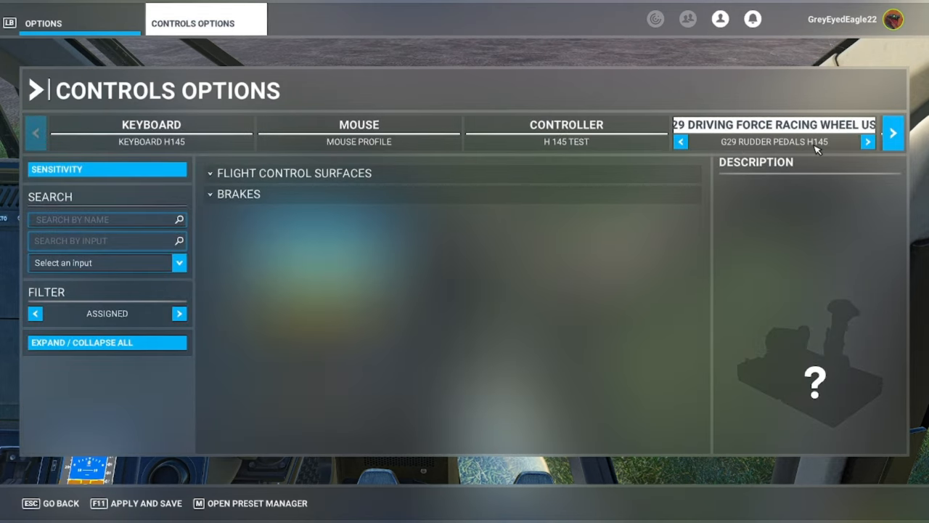
left_click(868, 142)
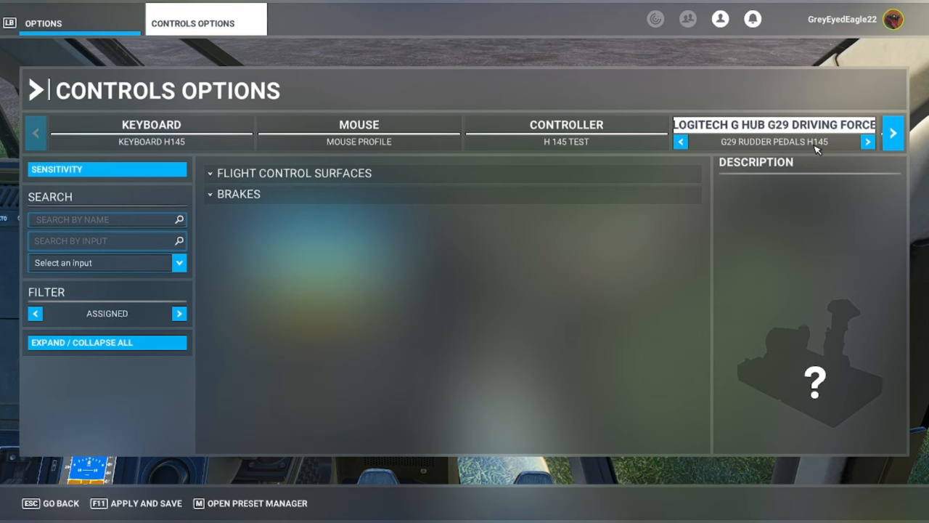
mouse_move(187, 195)
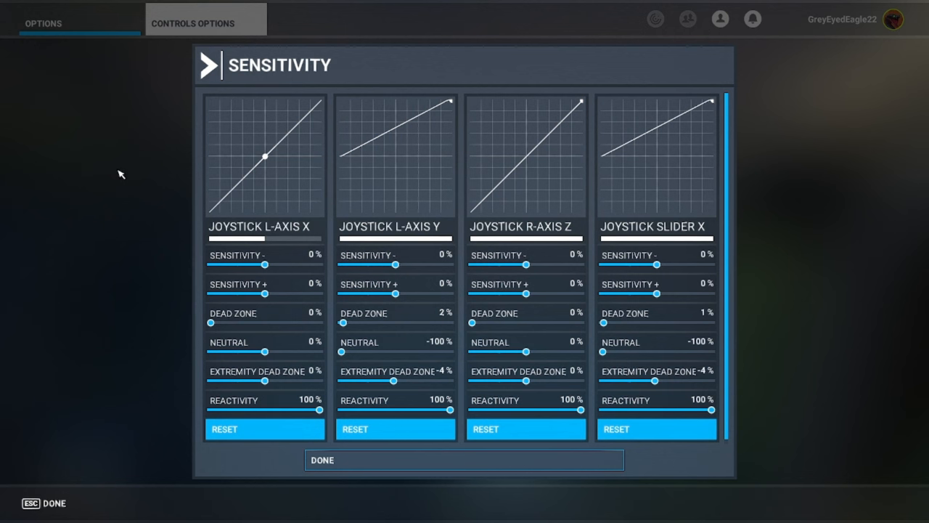
mouse_move(394, 109)
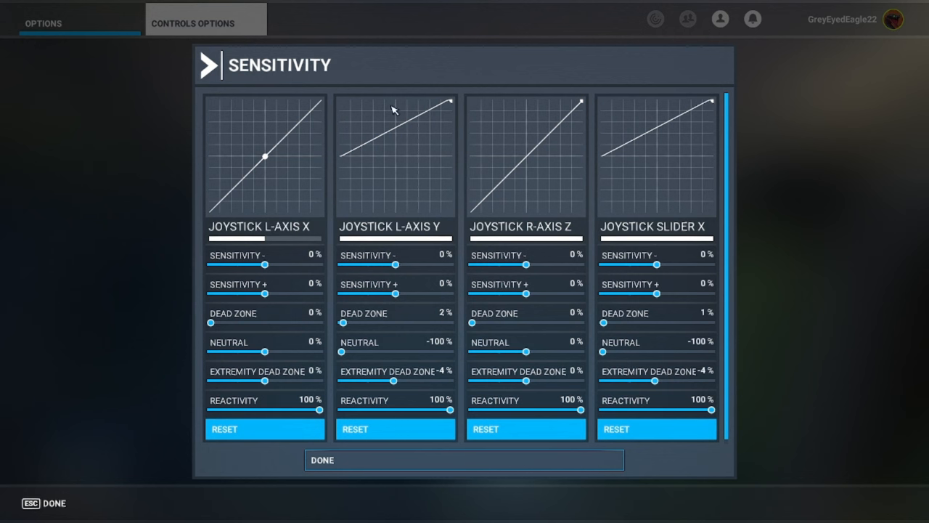
mouse_move(343, 162)
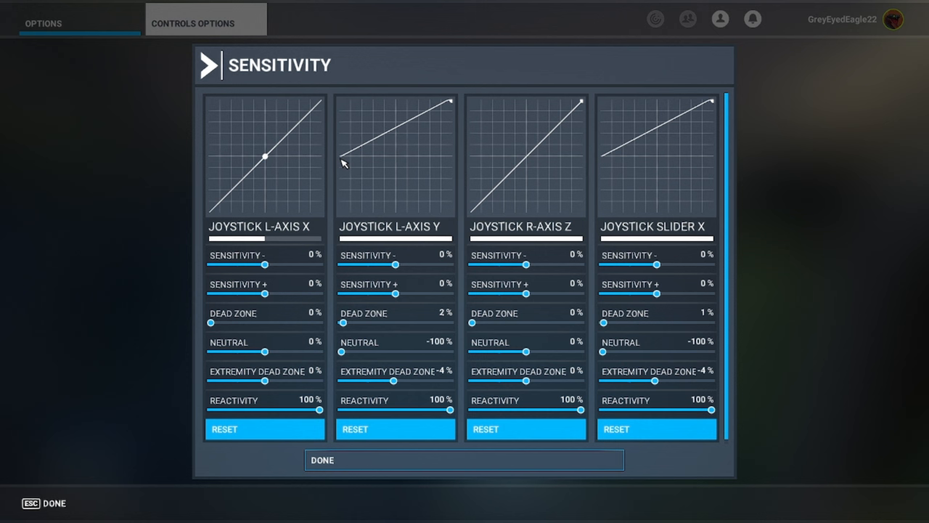
mouse_move(363, 140)
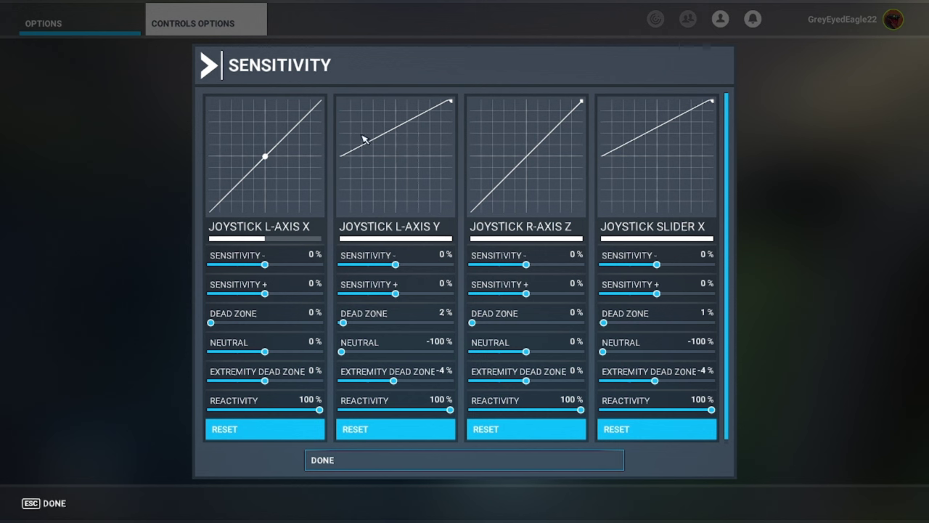
mouse_move(676, 80)
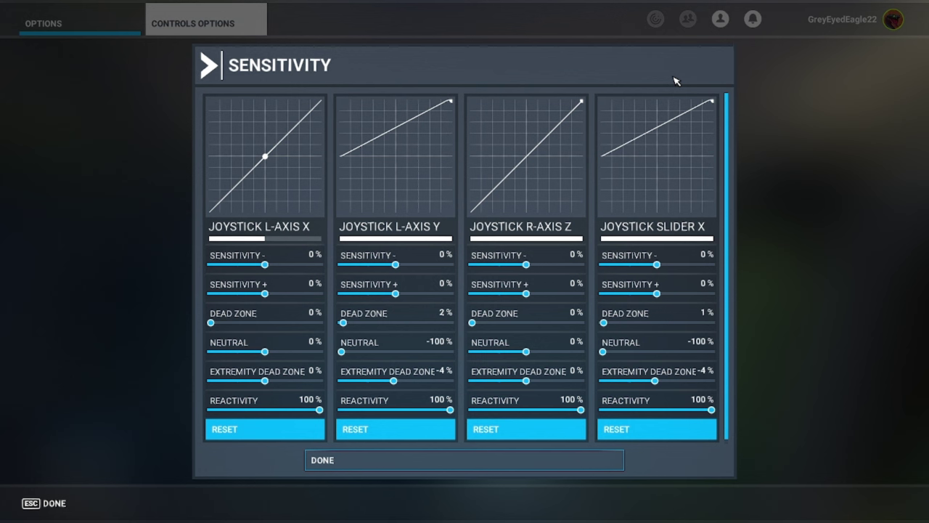
mouse_move(607, 162)
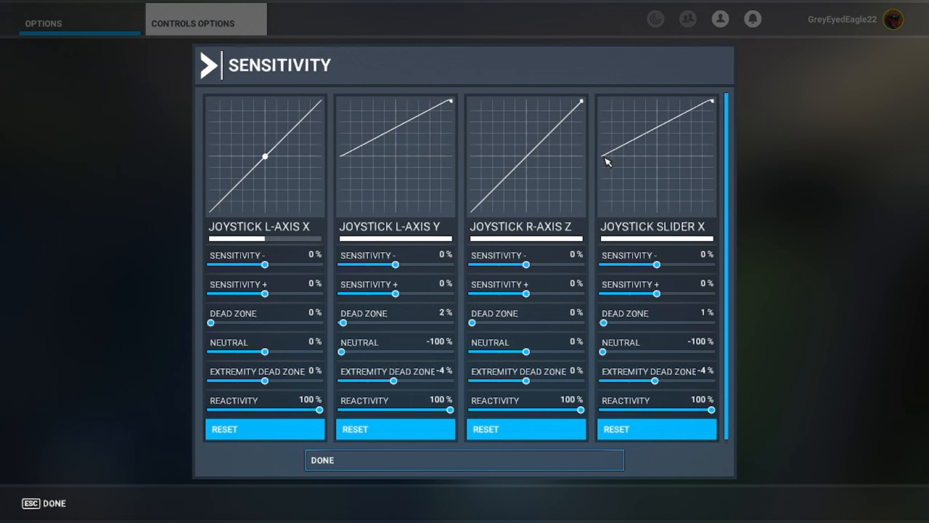
mouse_move(639, 157)
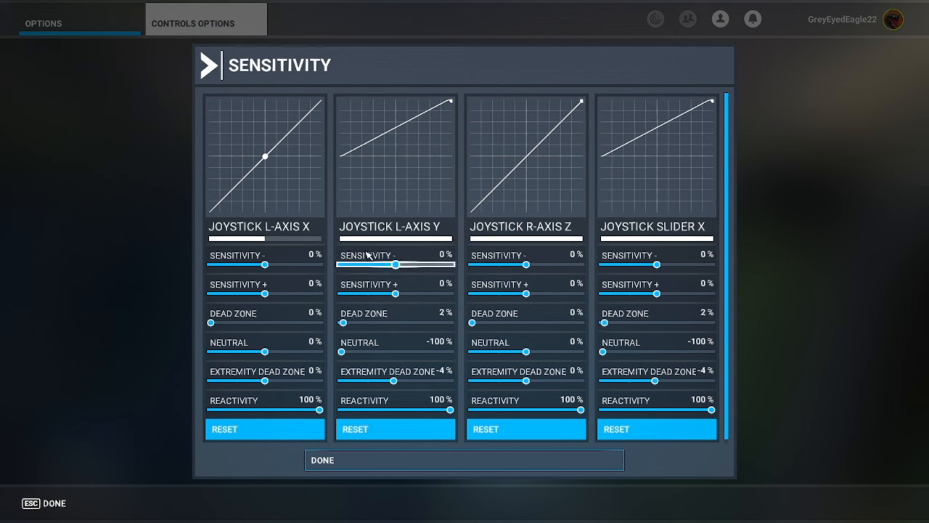
mouse_move(254, 157)
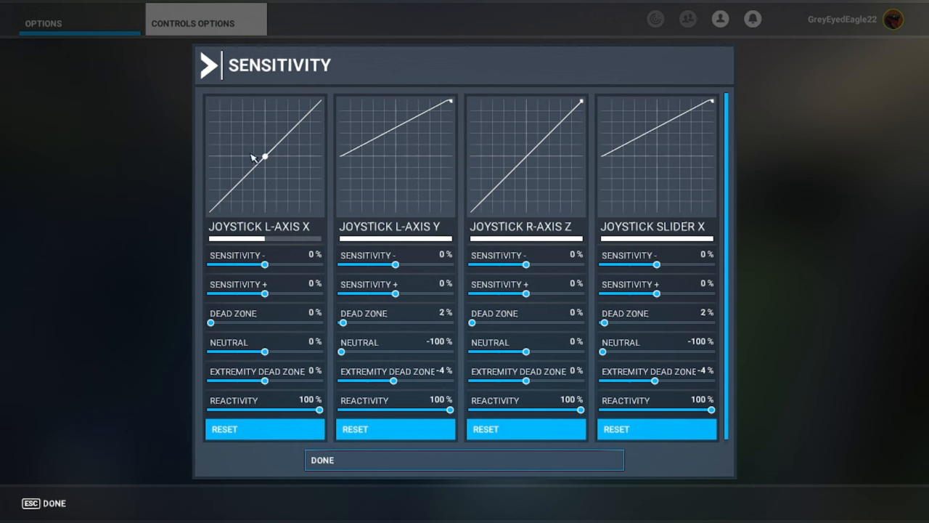
mouse_move(264, 157)
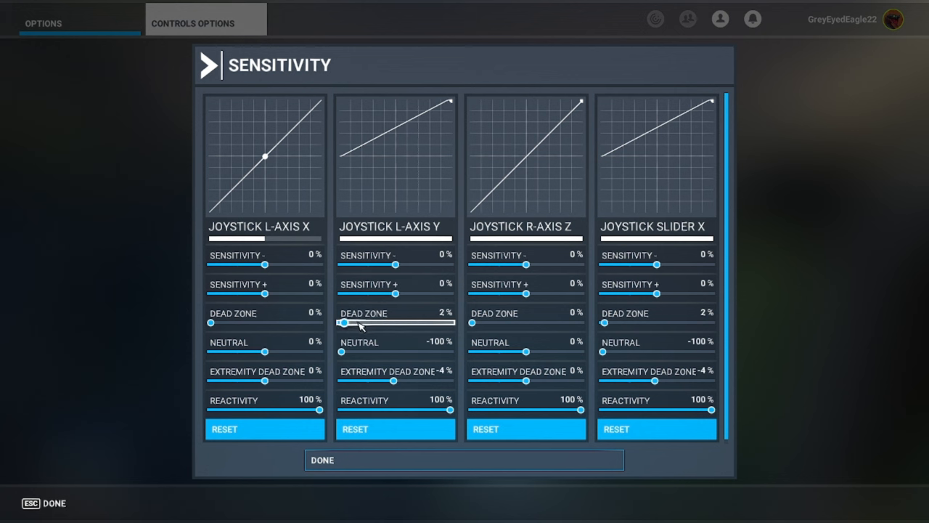
left_click_drag(363, 322, 342, 322)
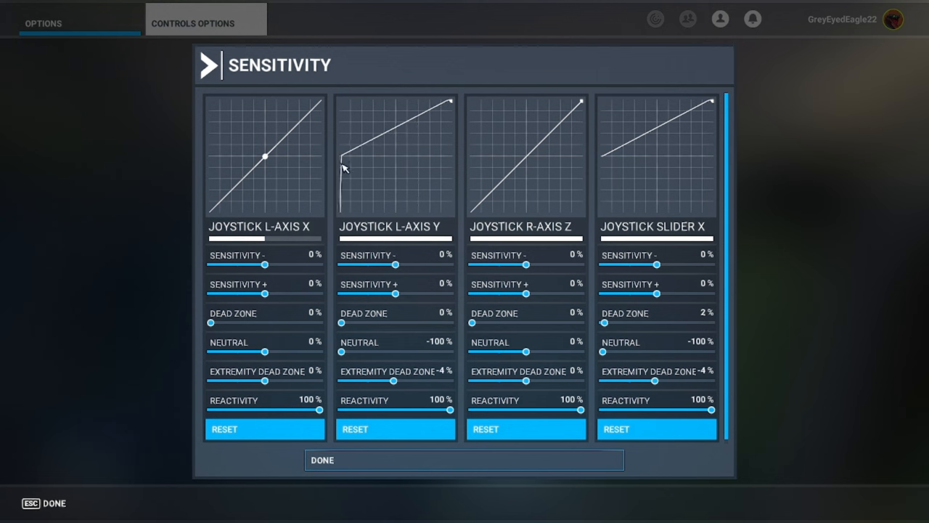
mouse_move(354, 316)
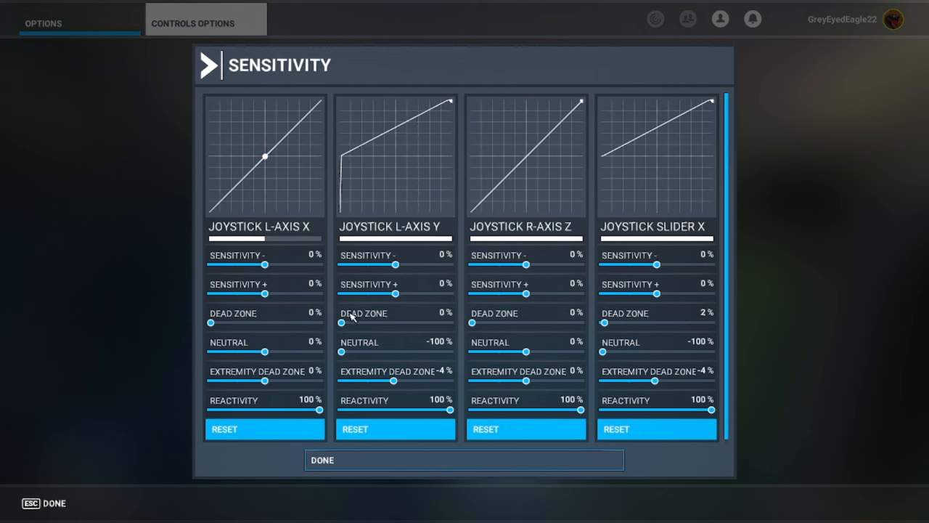
left_click_drag(341, 323, 348, 322)
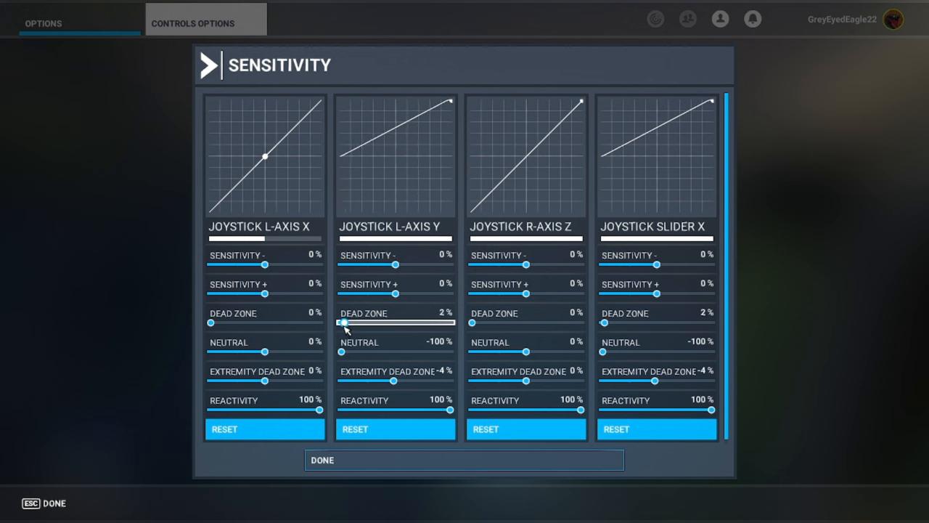
left_click_drag(347, 323, 343, 322)
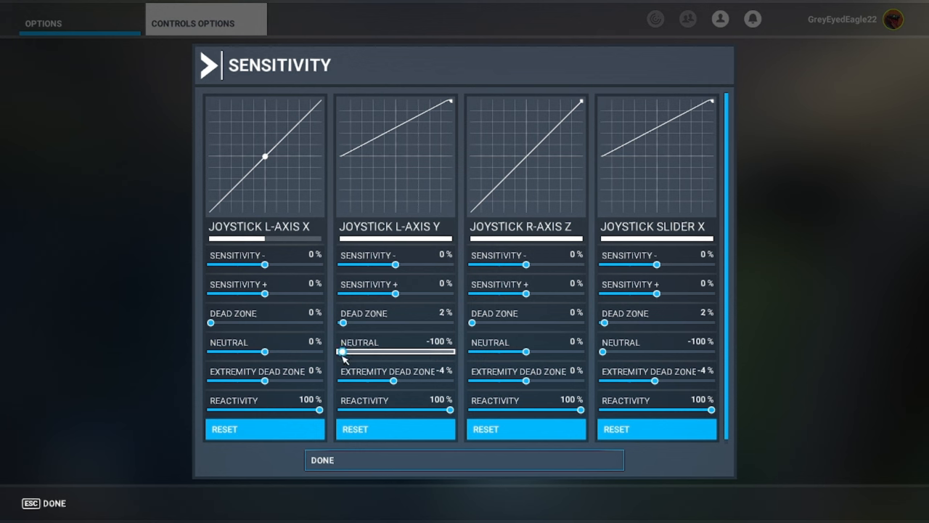
left_click_drag(343, 352, 401, 351)
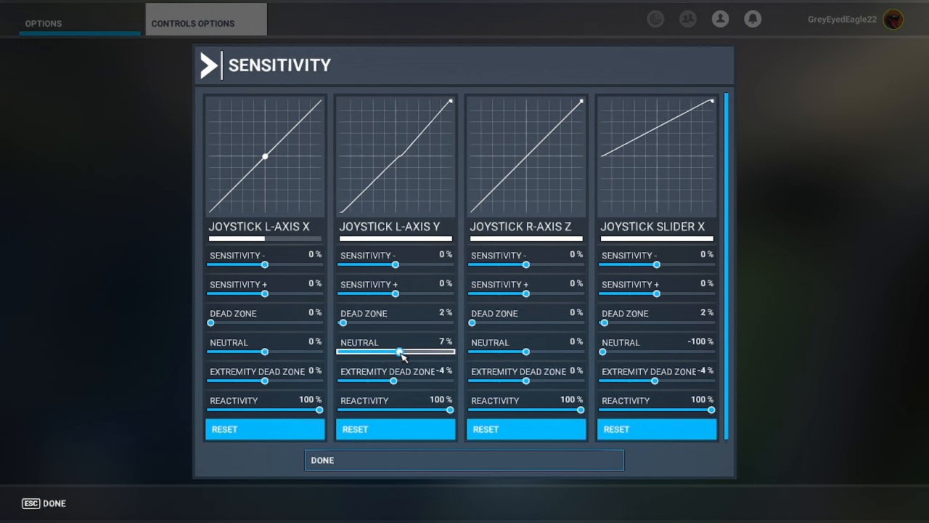
left_click_drag(399, 352, 345, 353)
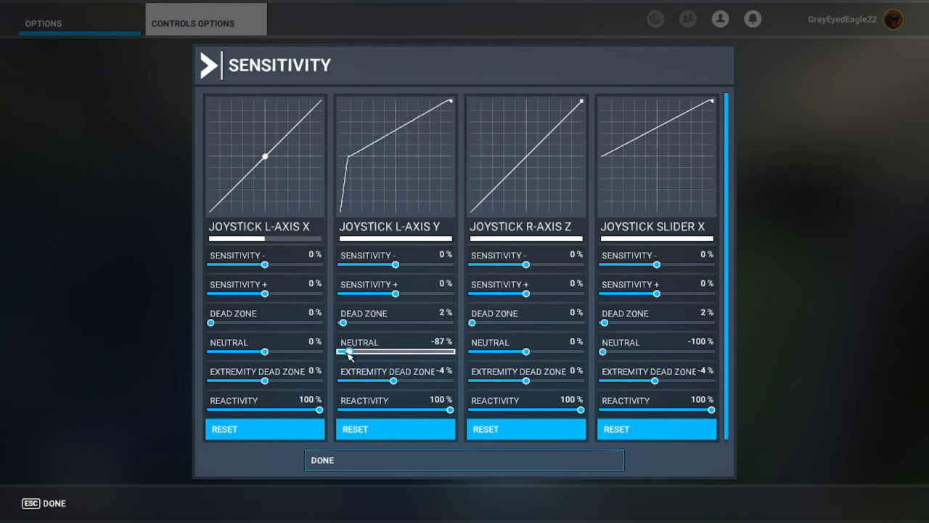
left_click_drag(349, 352, 337, 352)
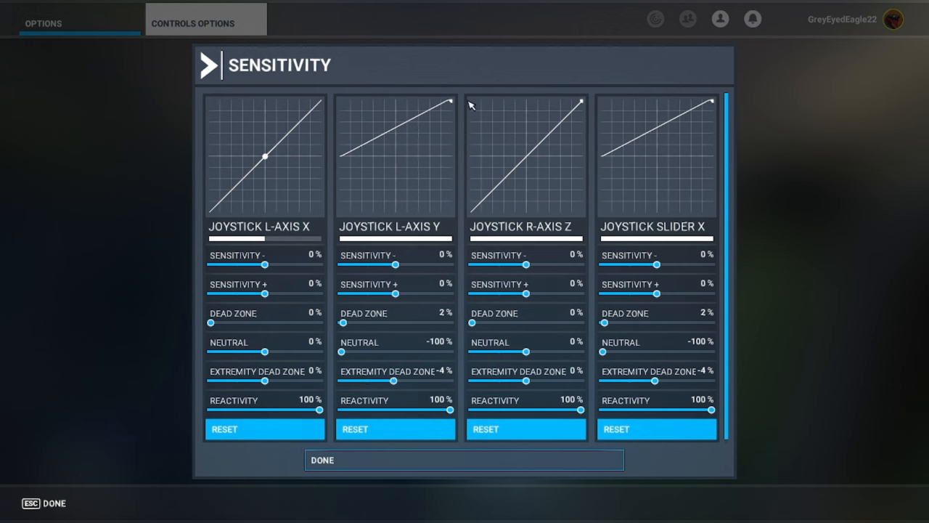
mouse_move(448, 102)
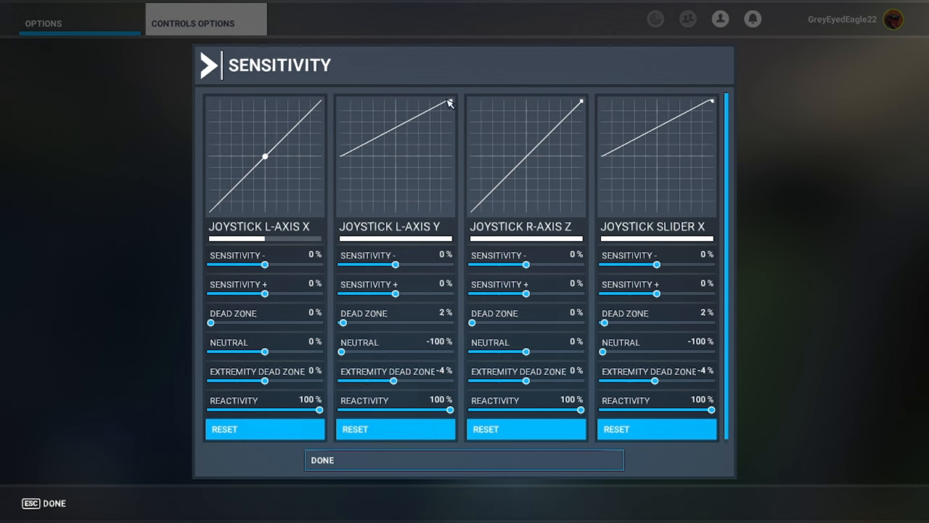
mouse_move(447, 105)
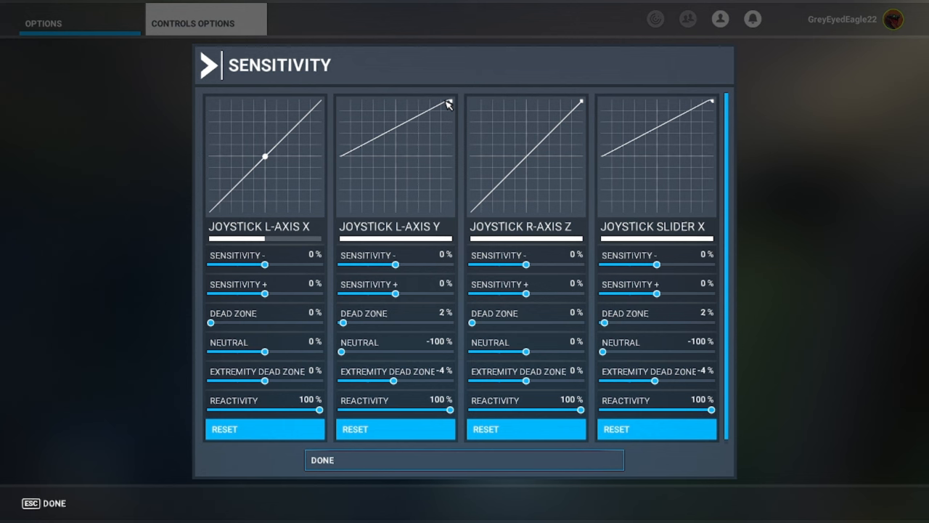
mouse_move(409, 219)
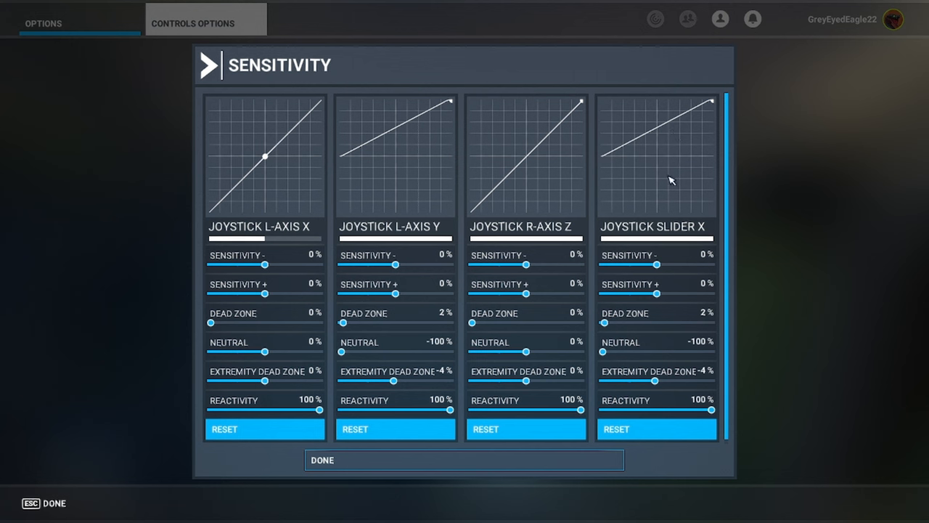
mouse_move(669, 195)
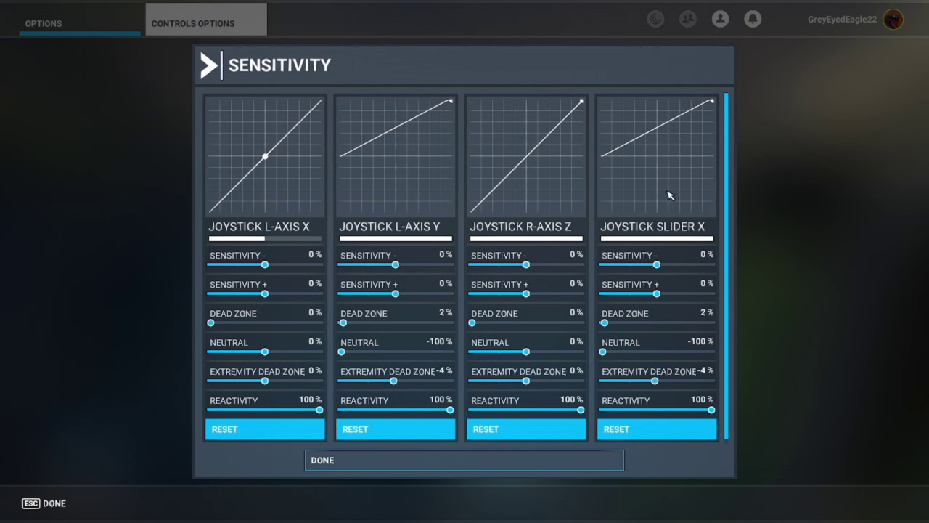
mouse_move(578, 125)
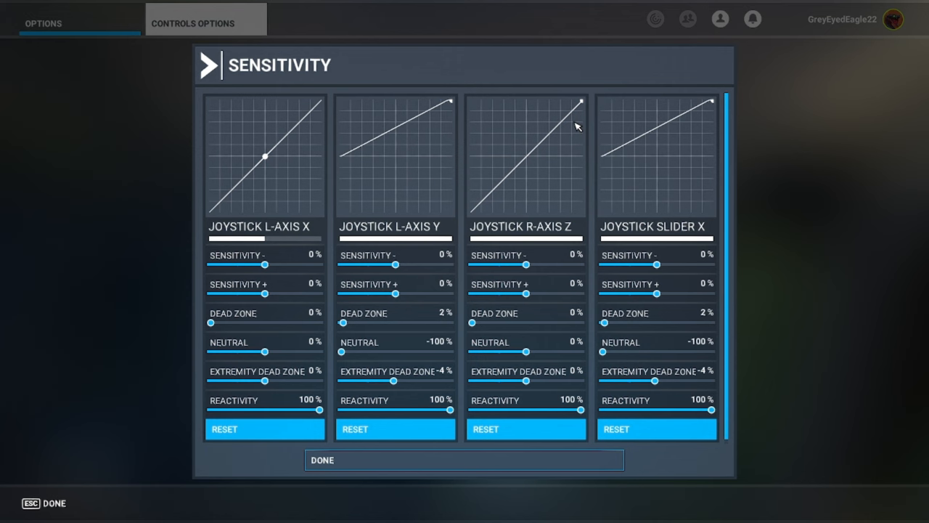
mouse_move(485, 207)
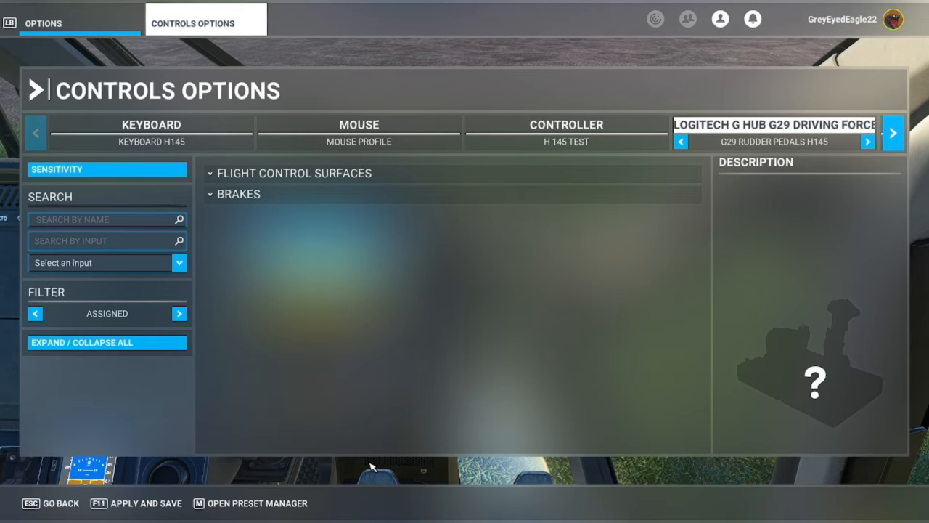
Step: Switch the G29 to the A2A Comanche preset and show its sensitivity curves
left_click(868, 142)
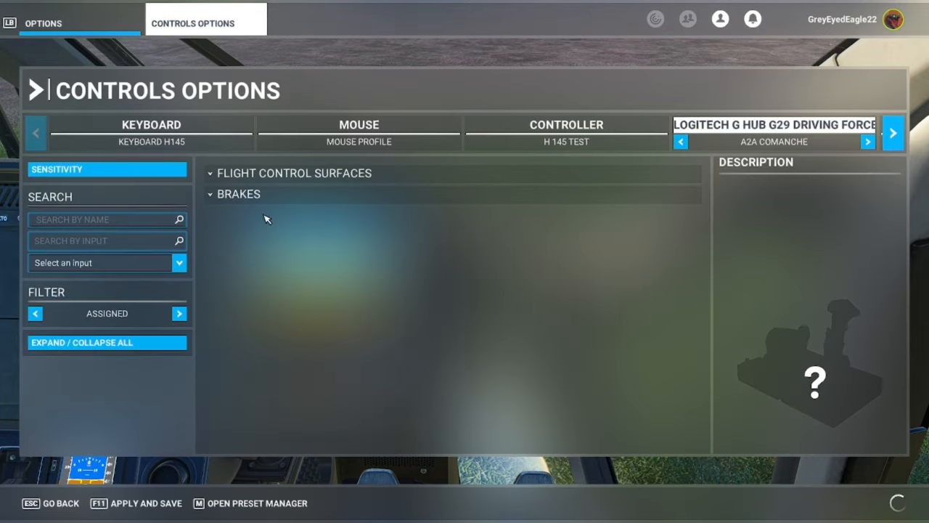
left_click(107, 168)
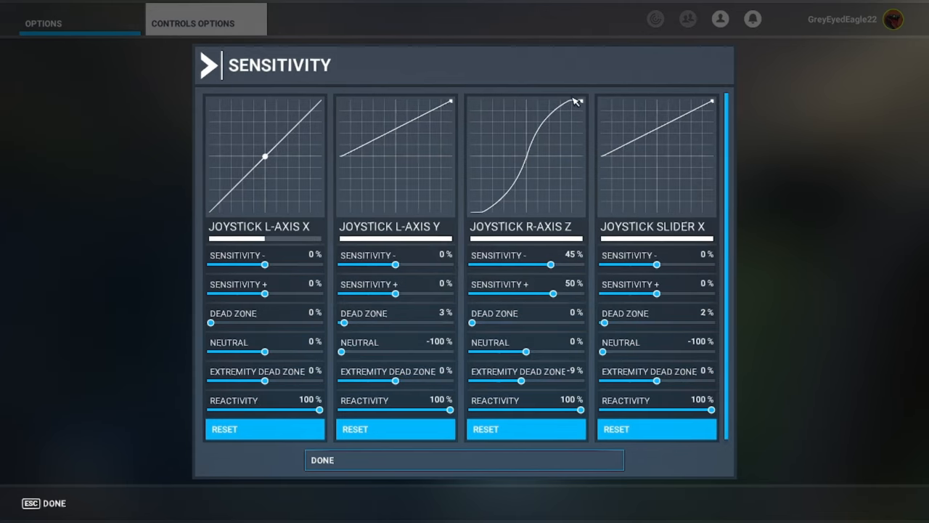
mouse_move(520, 183)
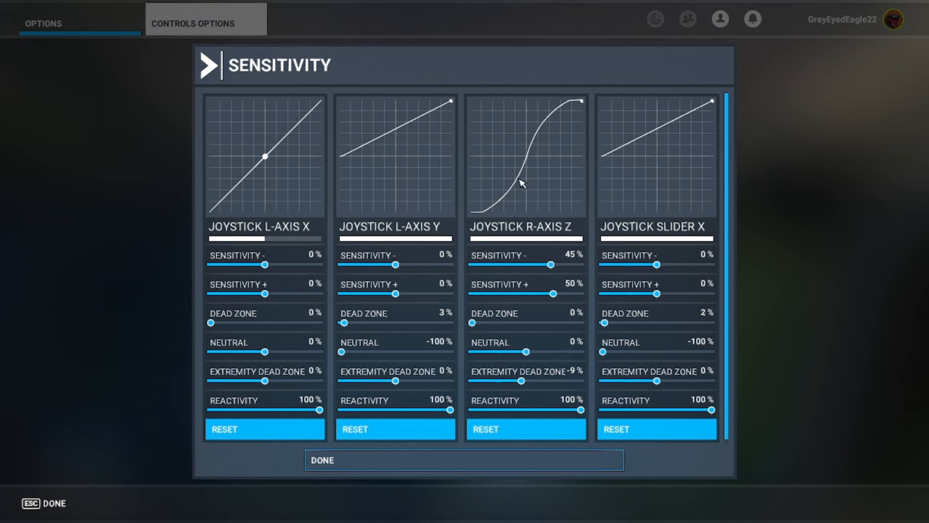
mouse_move(511, 197)
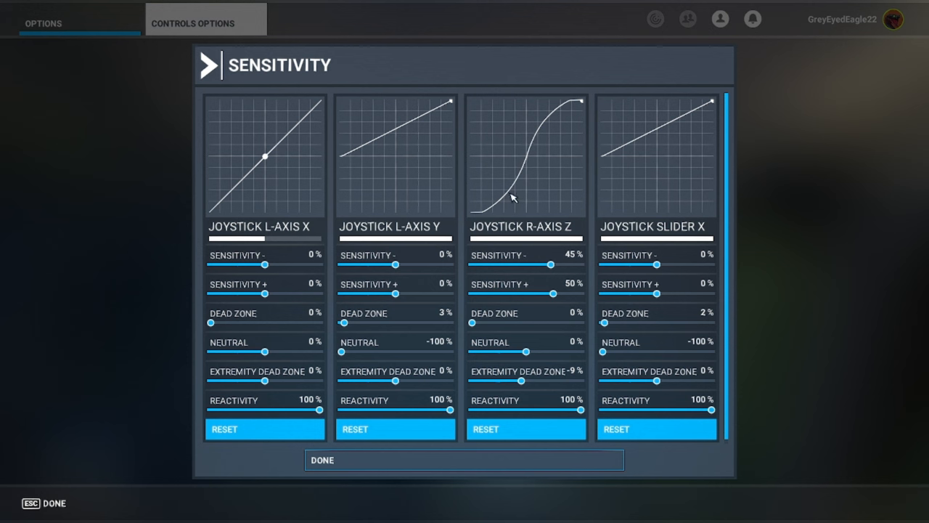
mouse_move(573, 109)
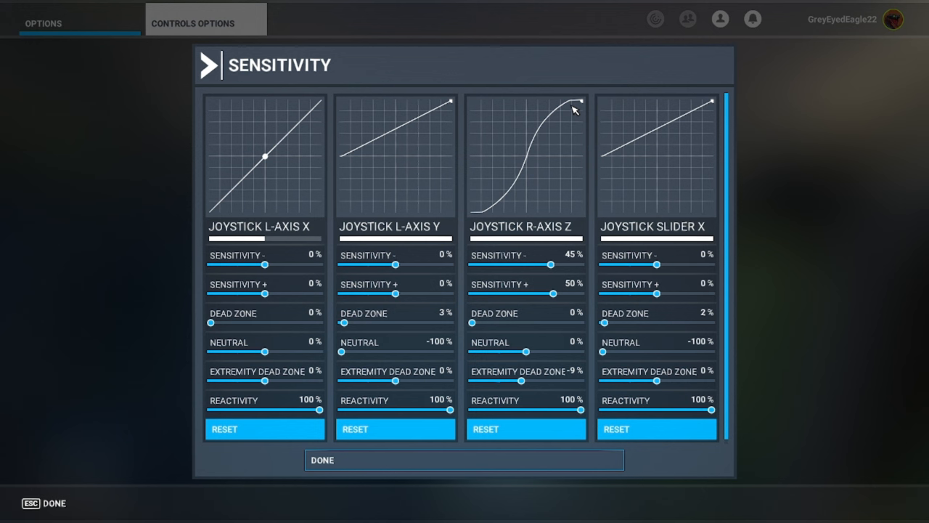
mouse_move(609, 166)
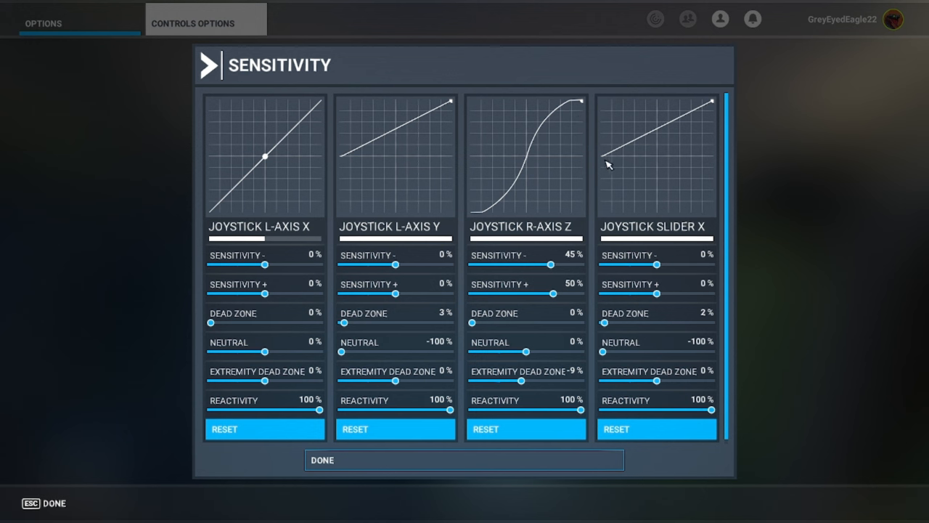
mouse_move(601, 162)
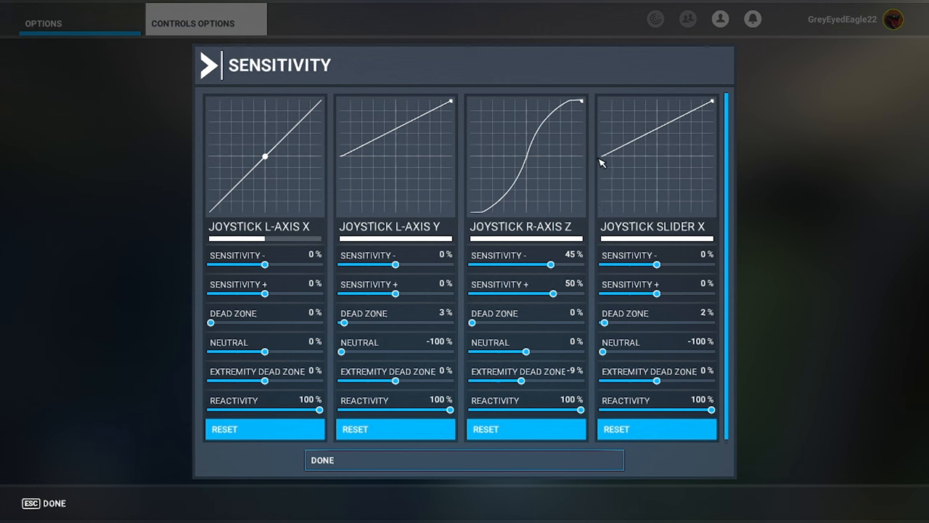
mouse_move(694, 114)
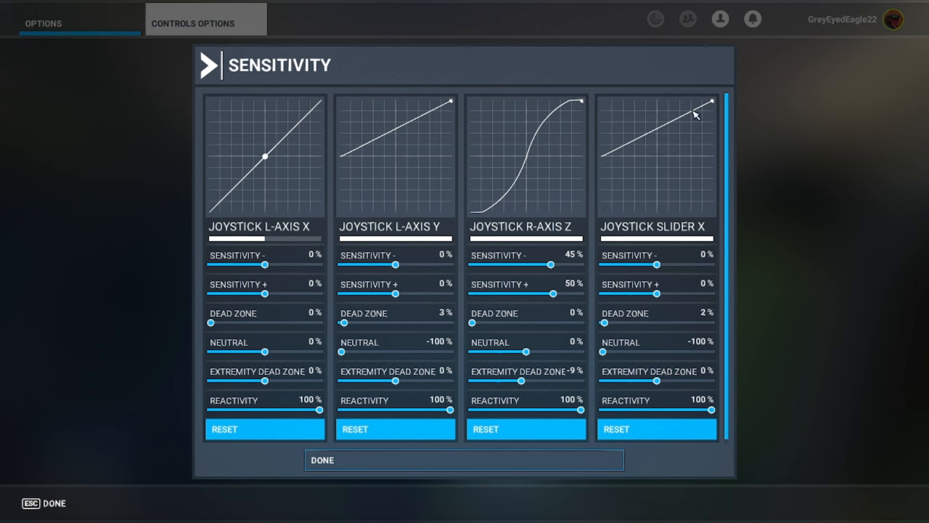
mouse_move(621, 215)
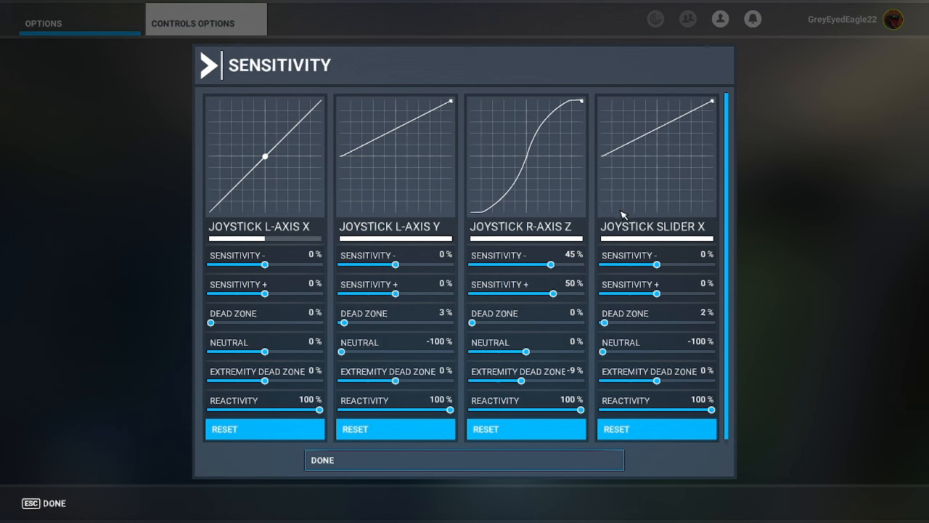
mouse_move(625, 171)
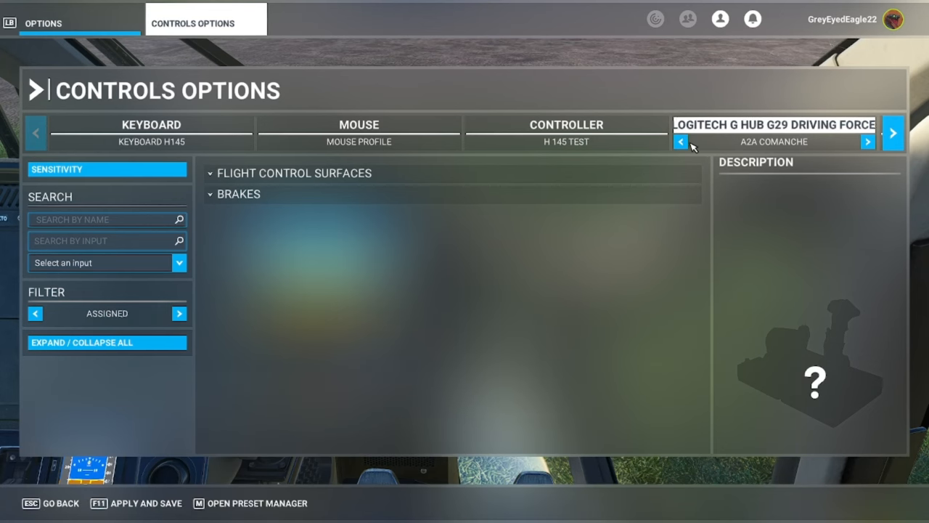
Step: Select the G29 Rudder Pedals H145 profile and apply and save it
left_click(681, 142)
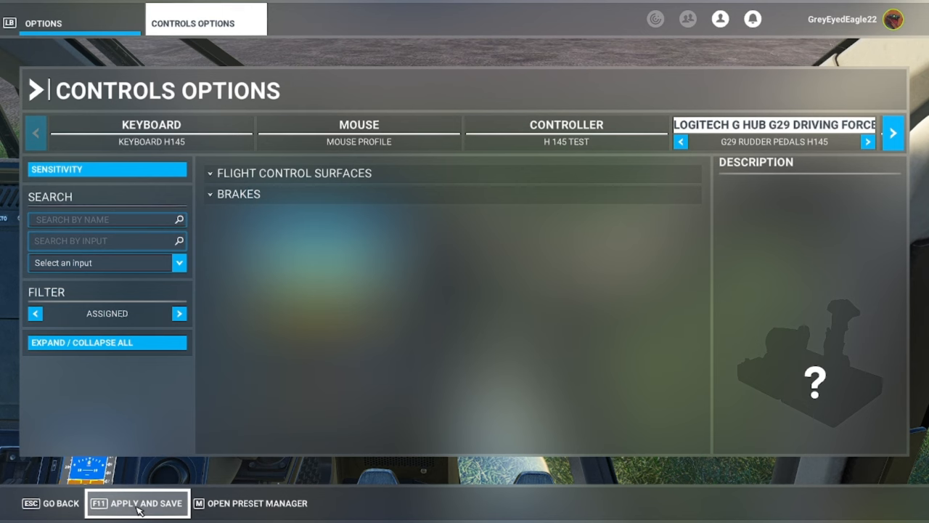
left_click(137, 502)
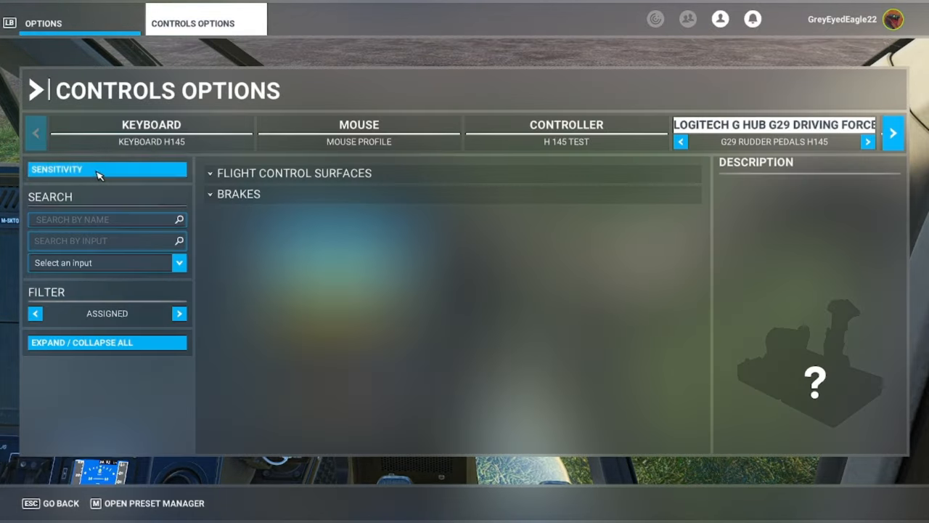
Step: Show the pedal profile's sensitivity curves, 2% dead zone and -100% neutral on both axes
left_click(108, 168)
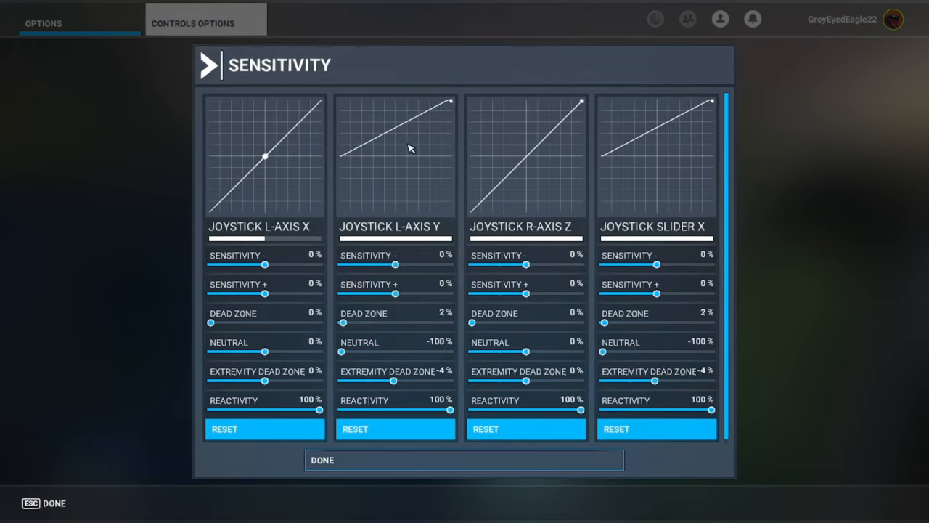
mouse_move(377, 143)
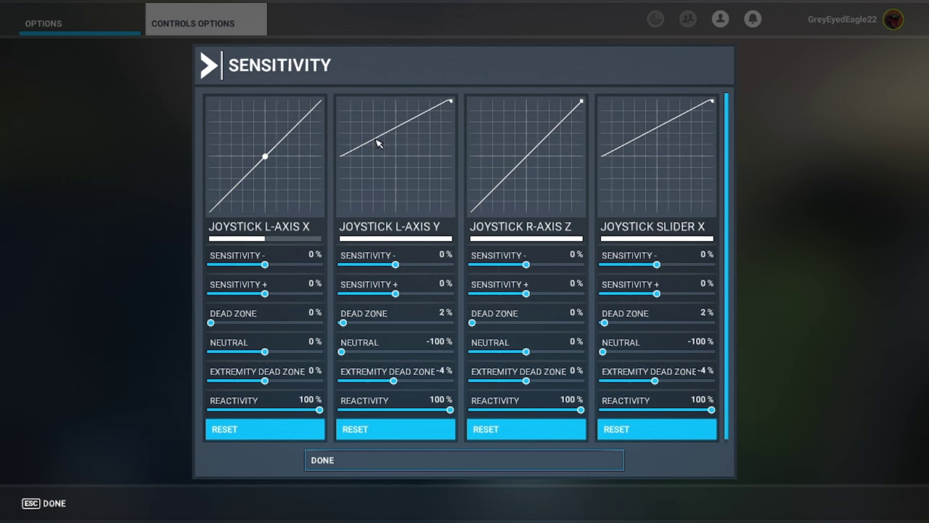
mouse_move(357, 173)
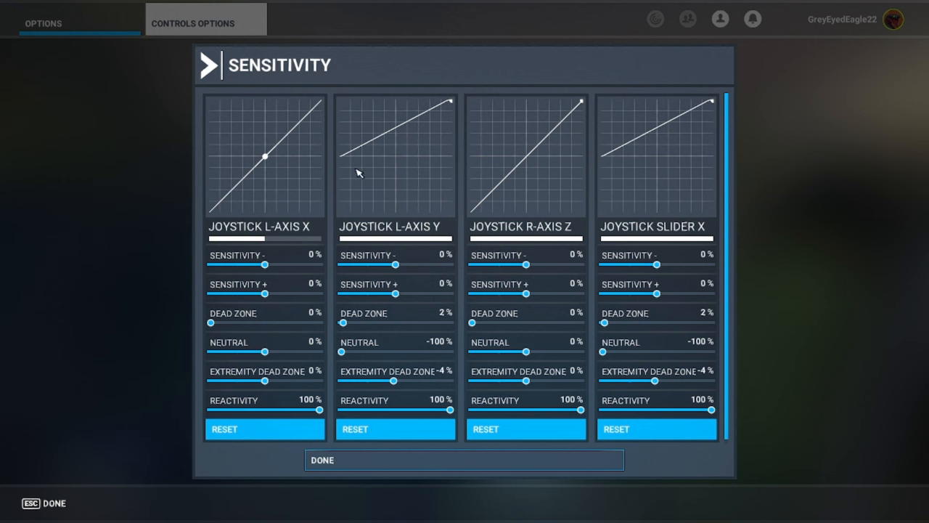
mouse_move(613, 161)
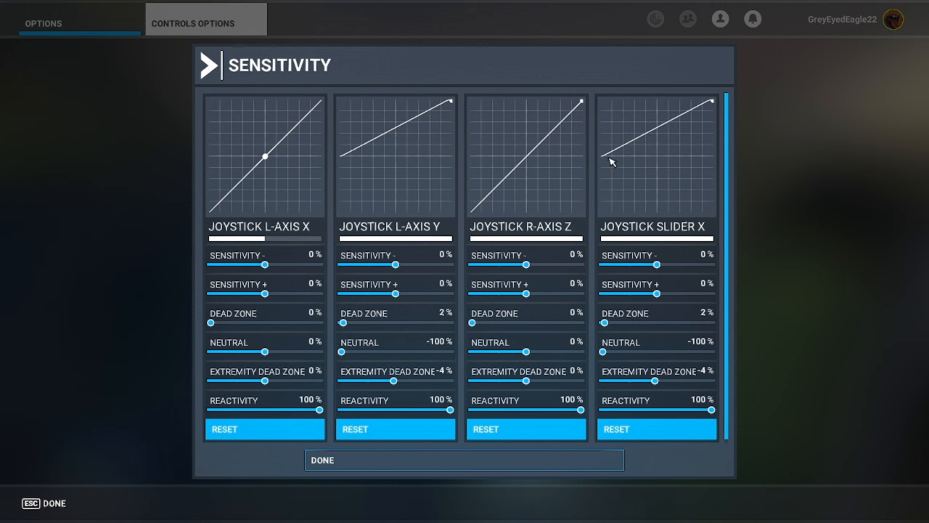
mouse_move(627, 166)
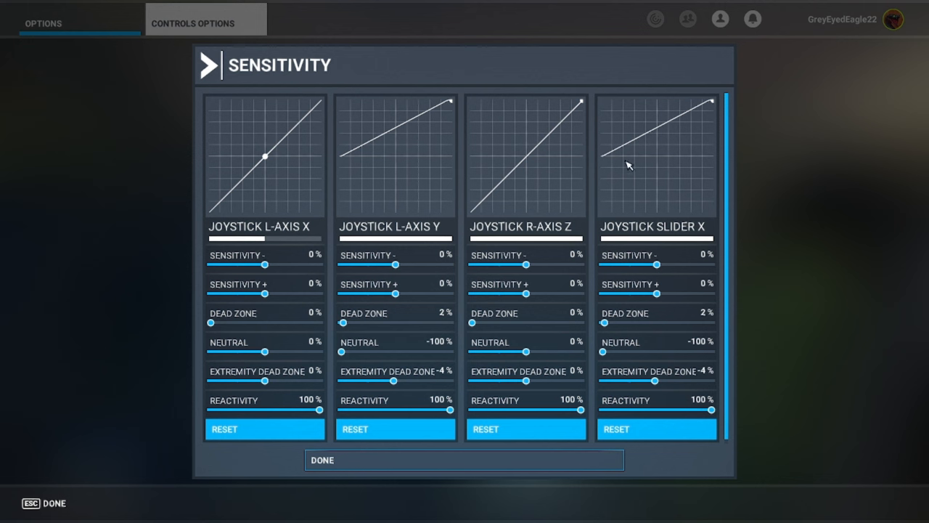
mouse_move(683, 123)
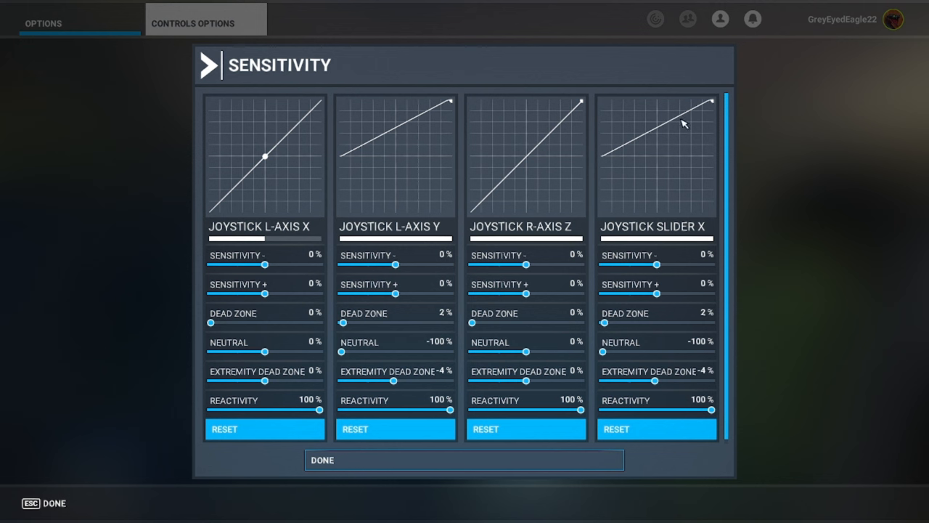
mouse_move(697, 121)
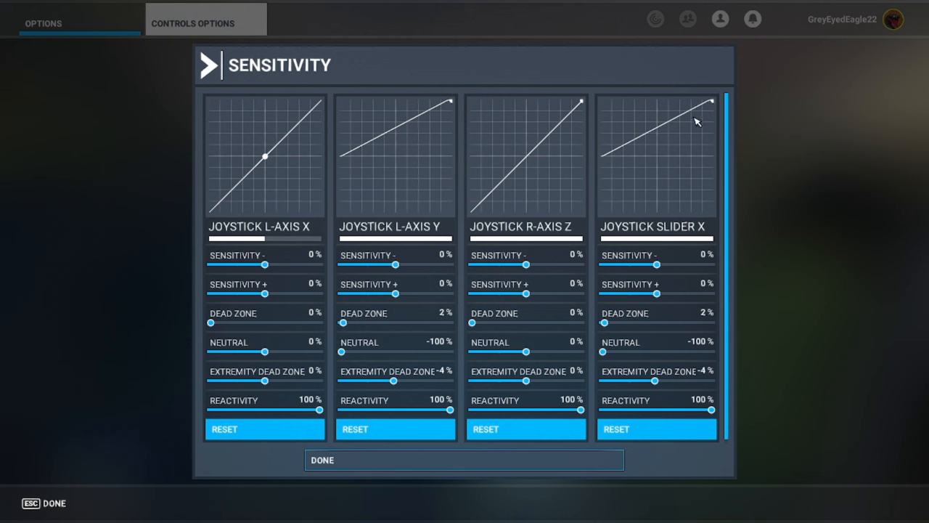
mouse_move(610, 158)
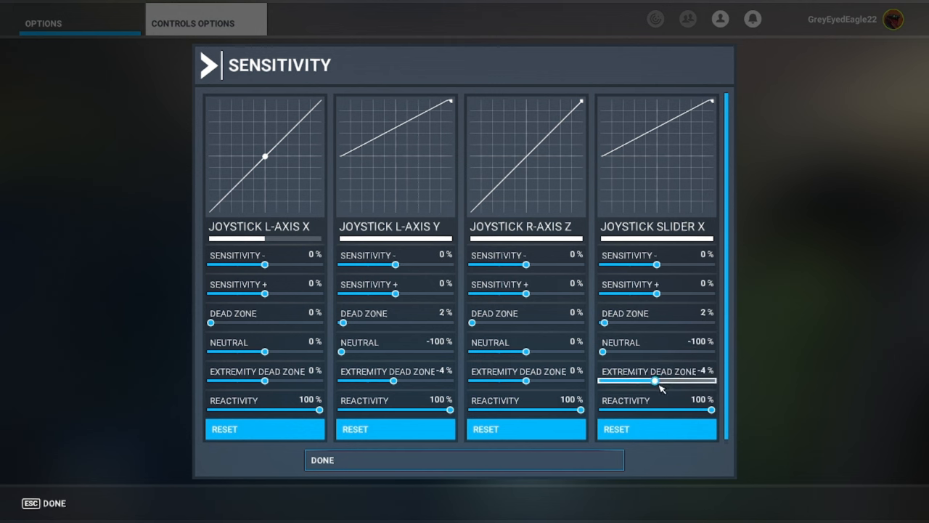
mouse_move(746, 283)
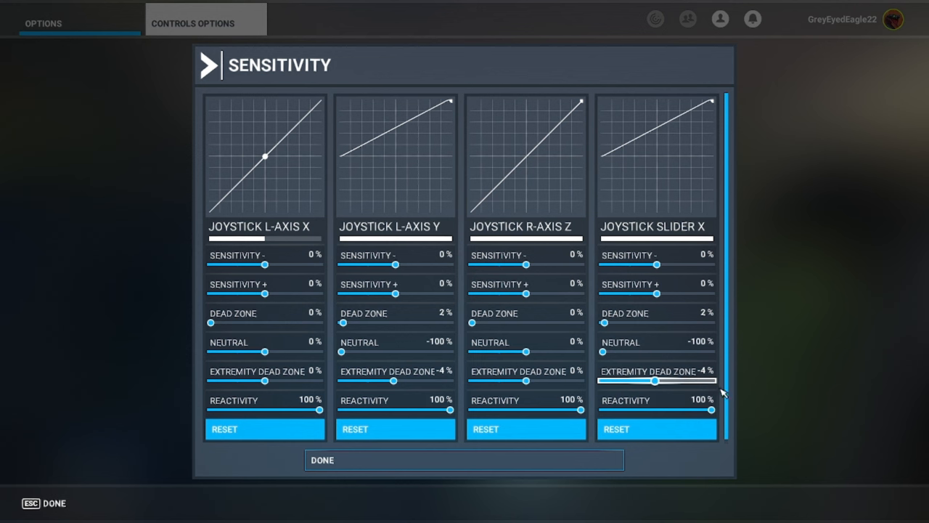
mouse_move(677, 468)
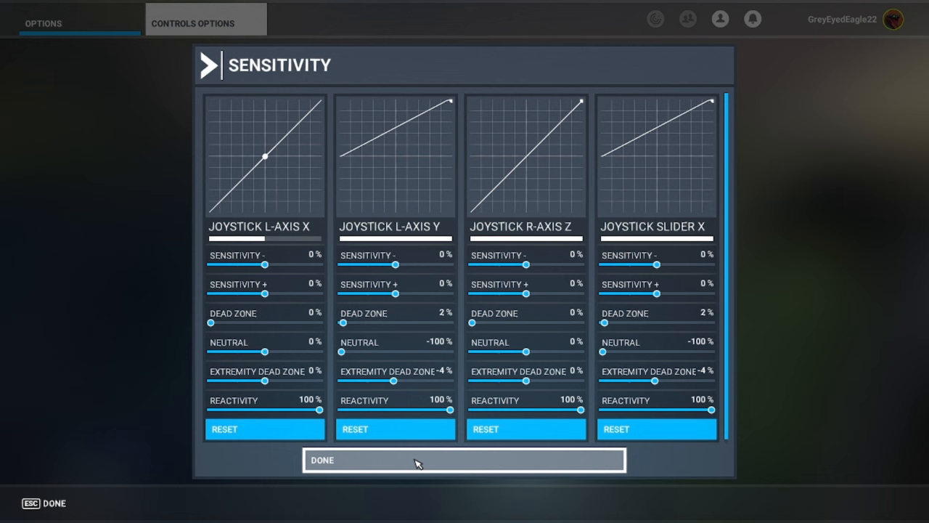
mouse_move(420, 456)
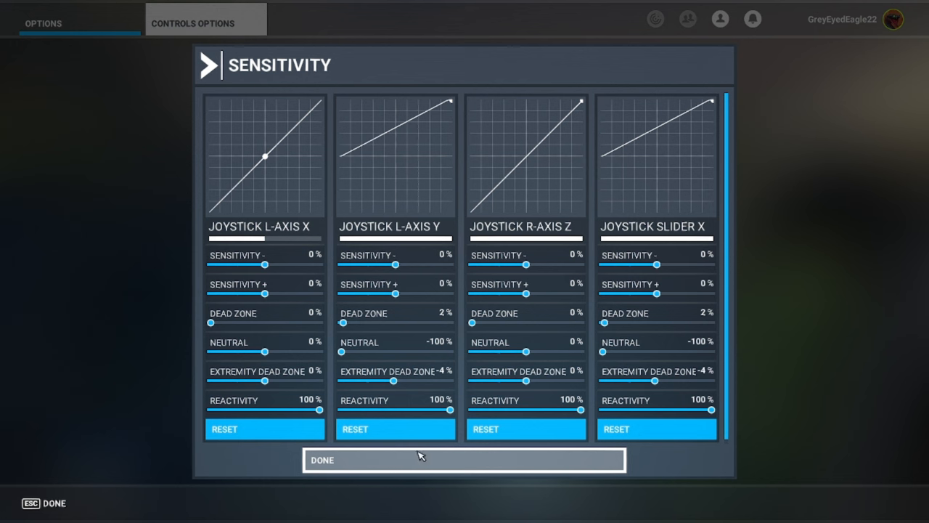
mouse_move(668, 104)
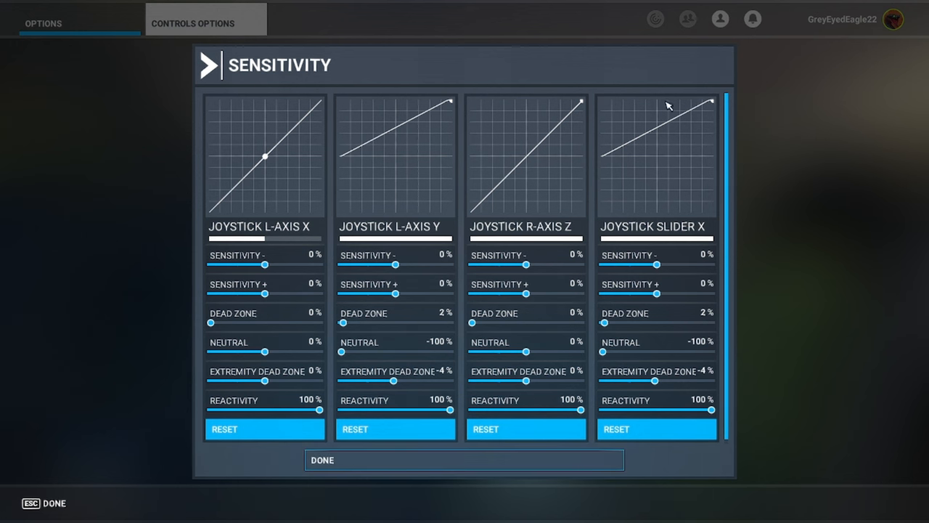
mouse_move(245, 200)
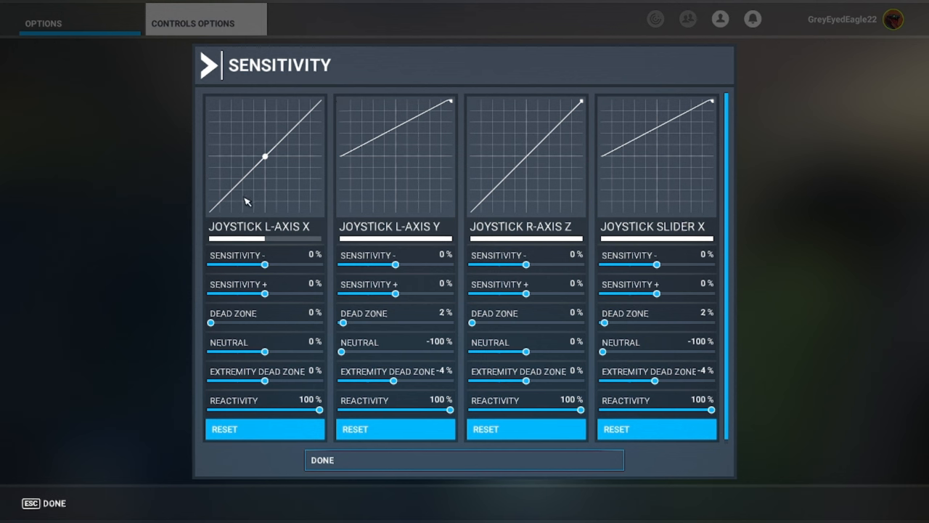
mouse_move(245, 204)
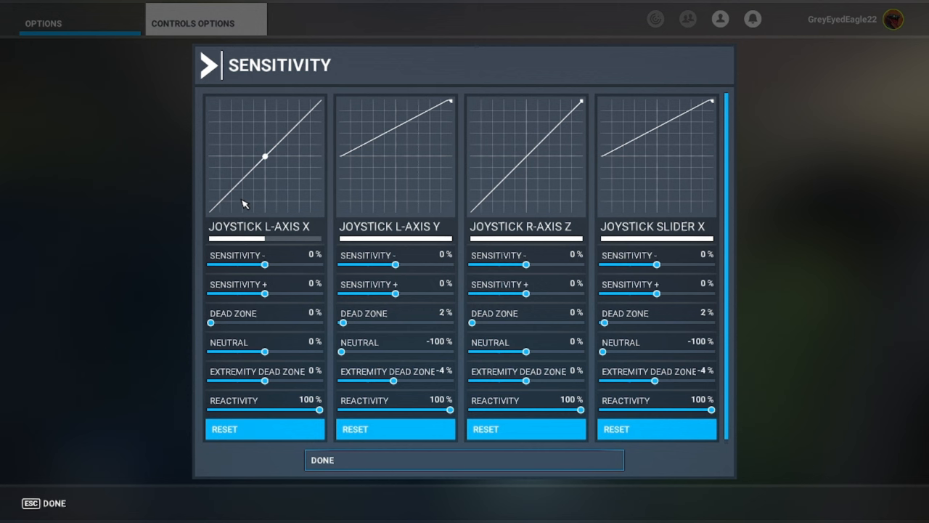
mouse_move(491, 90)
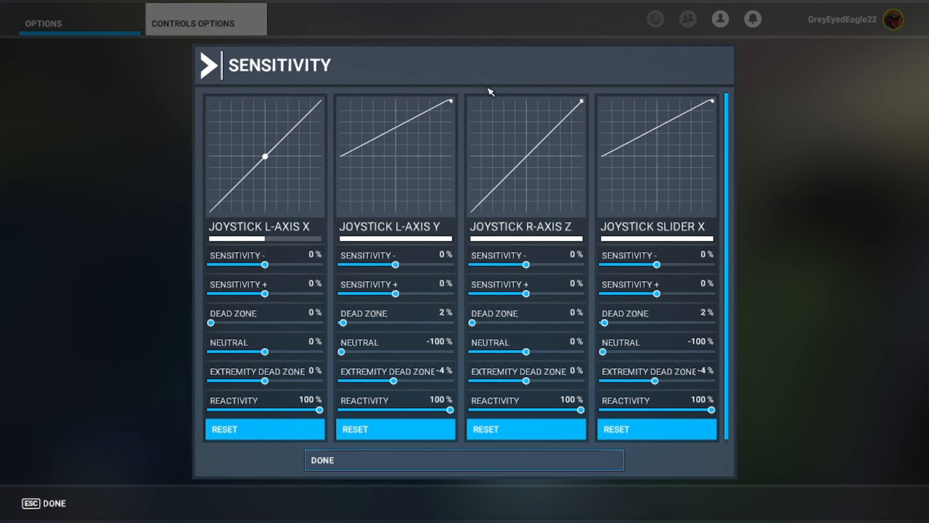
mouse_move(681, 175)
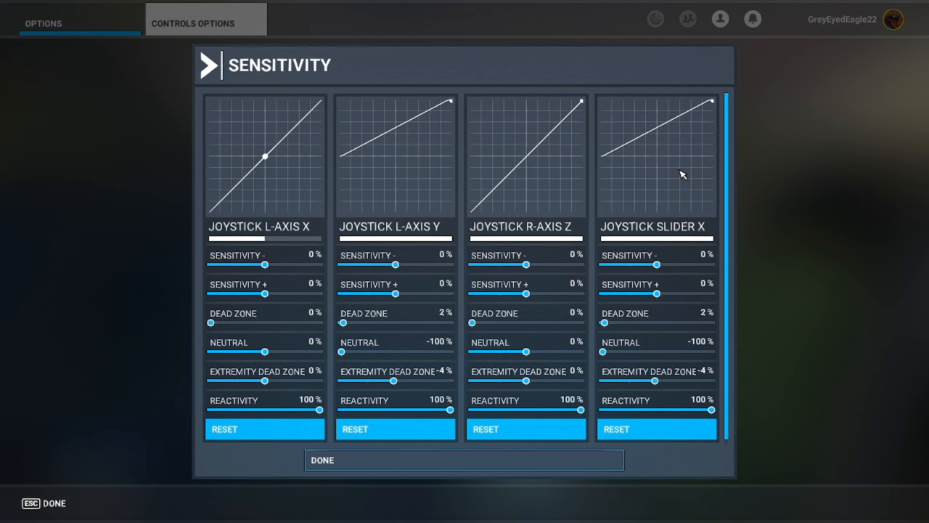
mouse_move(434, 113)
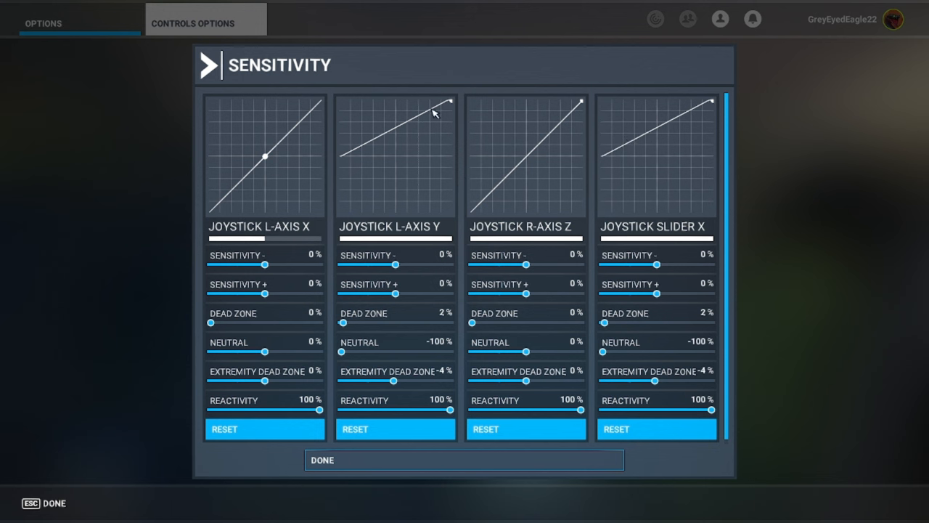
mouse_move(783, 148)
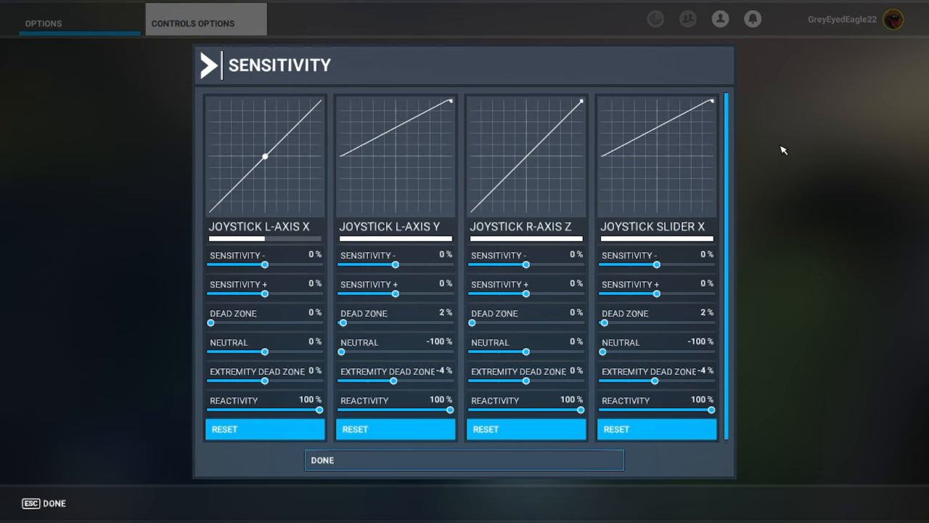
mouse_move(827, 316)
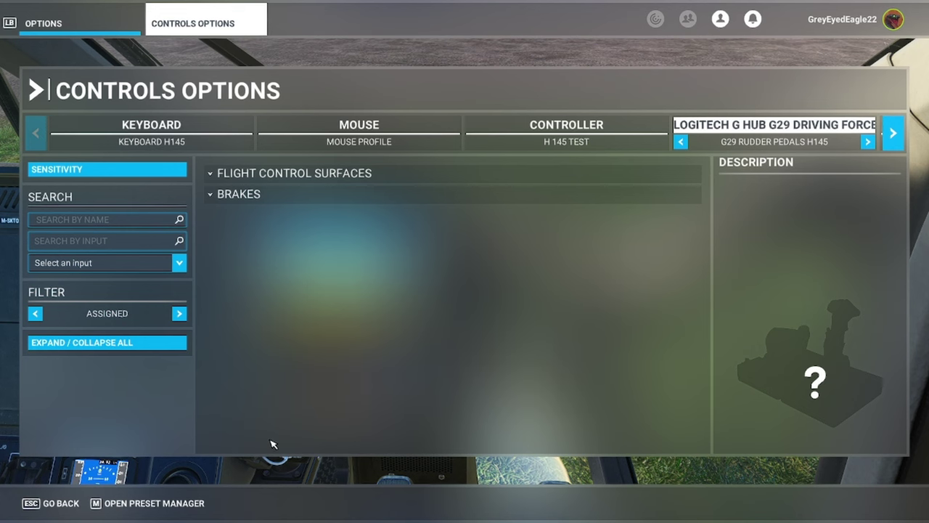
Step: Back out of Controls Options to the main Options menu over the cockpit
key("esc")
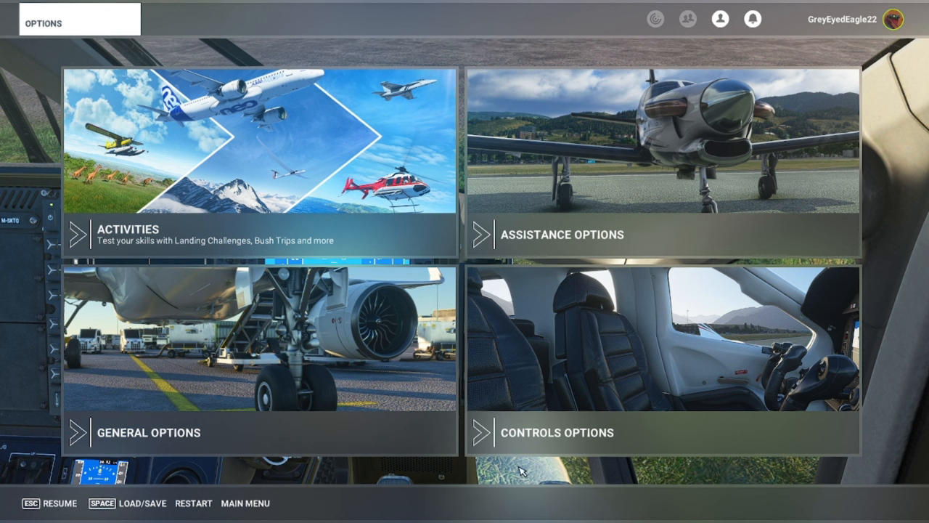
mouse_move(12, 500)
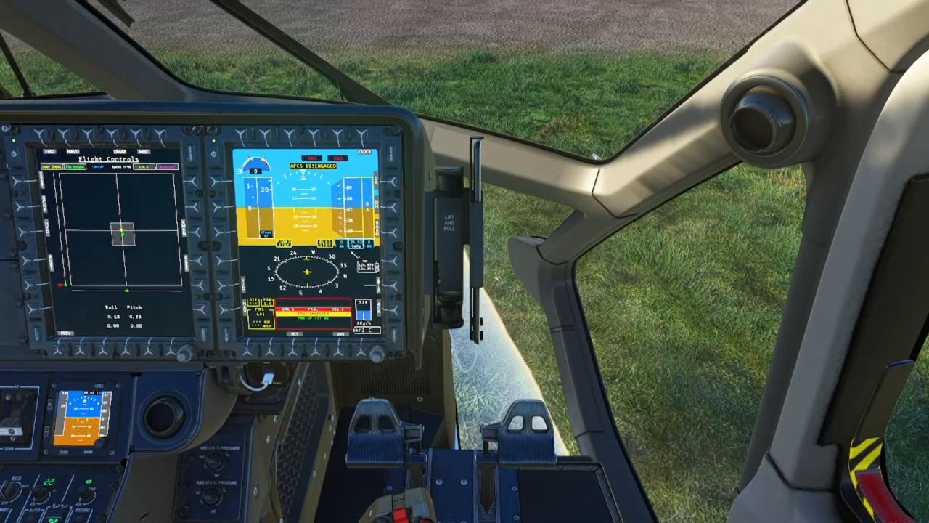
mouse_move(465, 261)
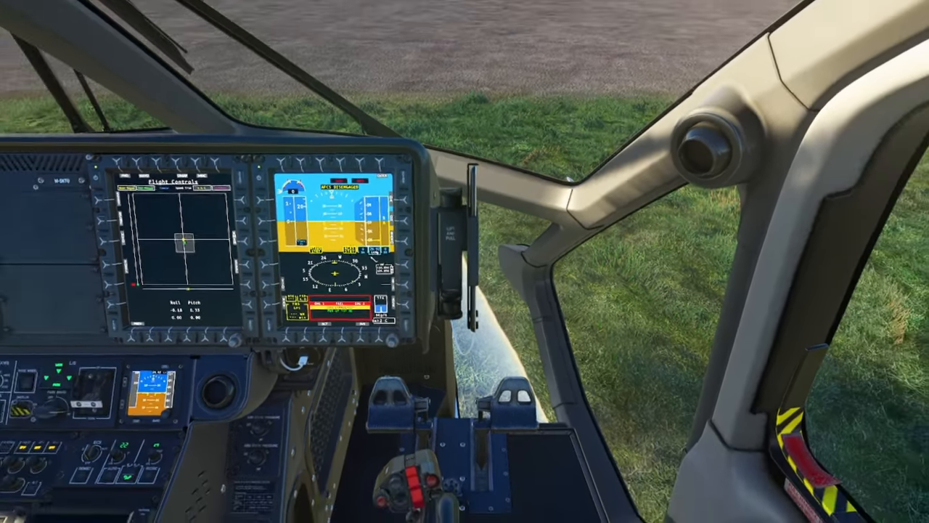